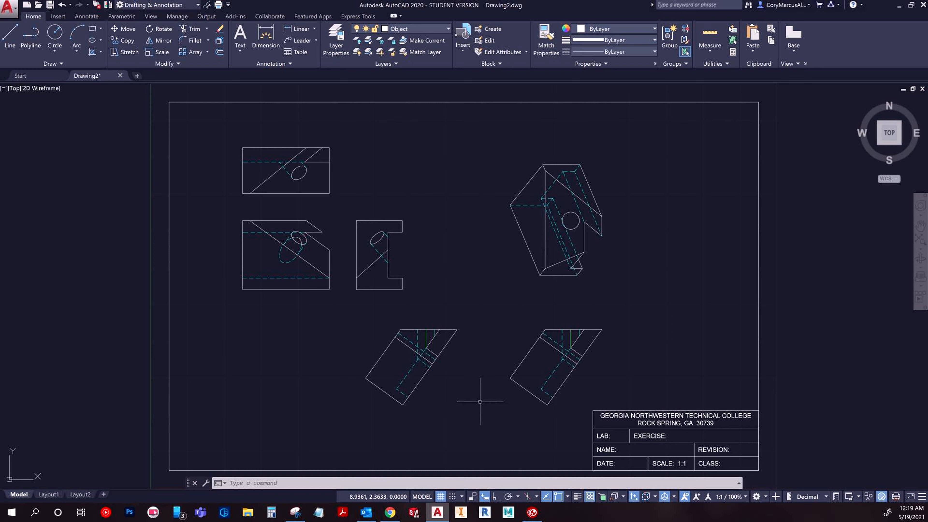
mouse_move(480, 398)
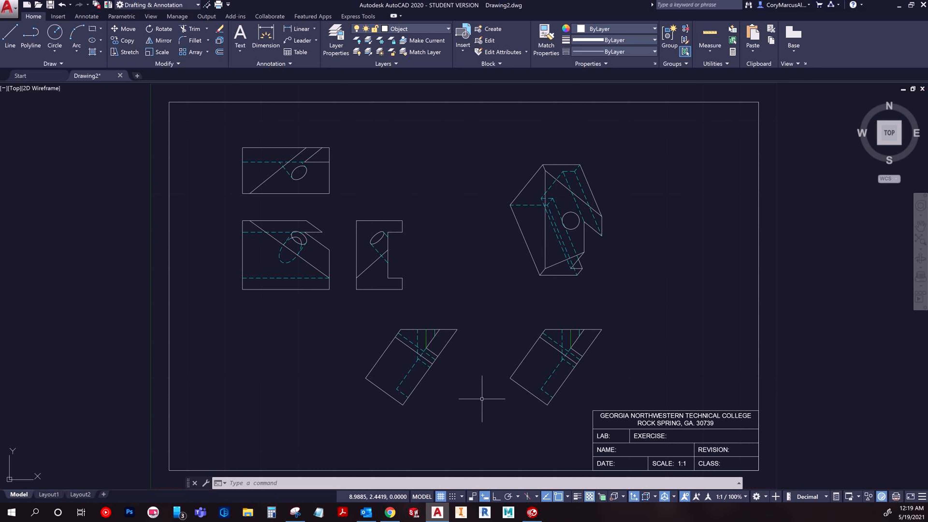
mouse_move(483, 399)
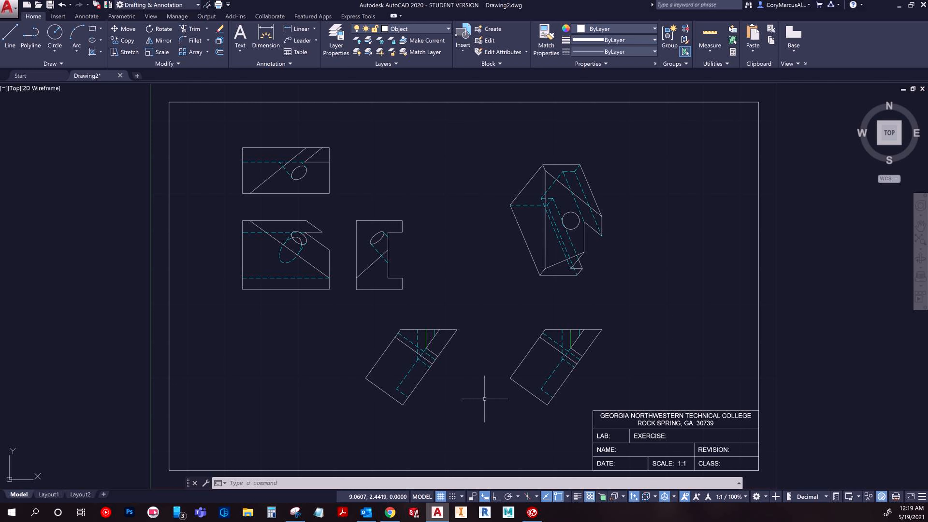
mouse_move(495, 399)
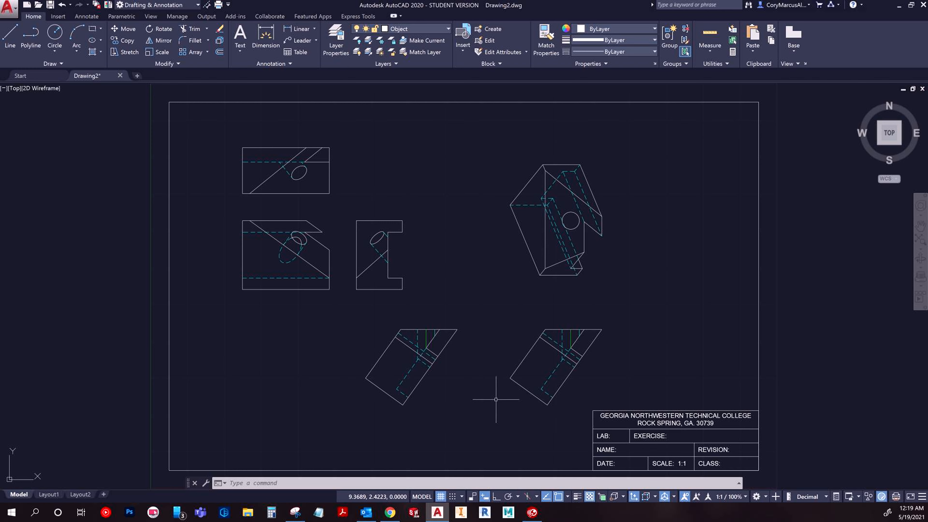
mouse_move(508, 302)
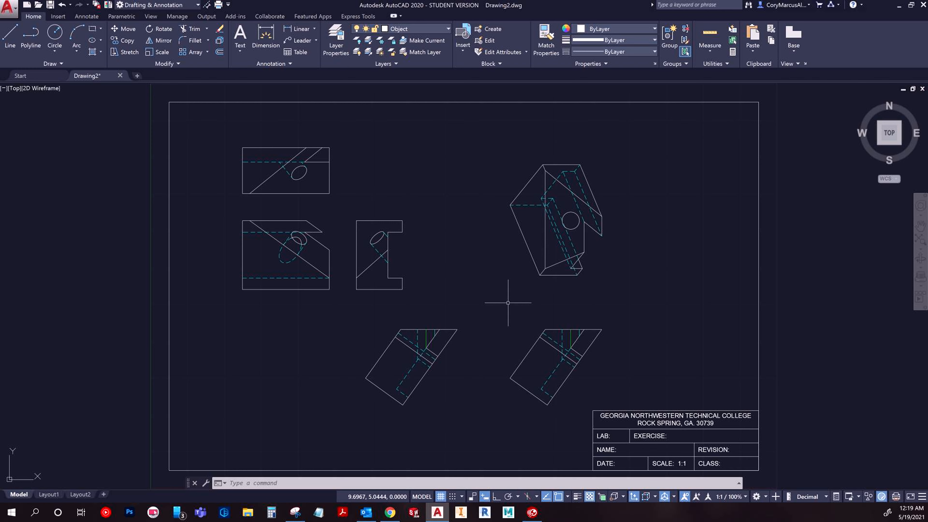
mouse_move(524, 285)
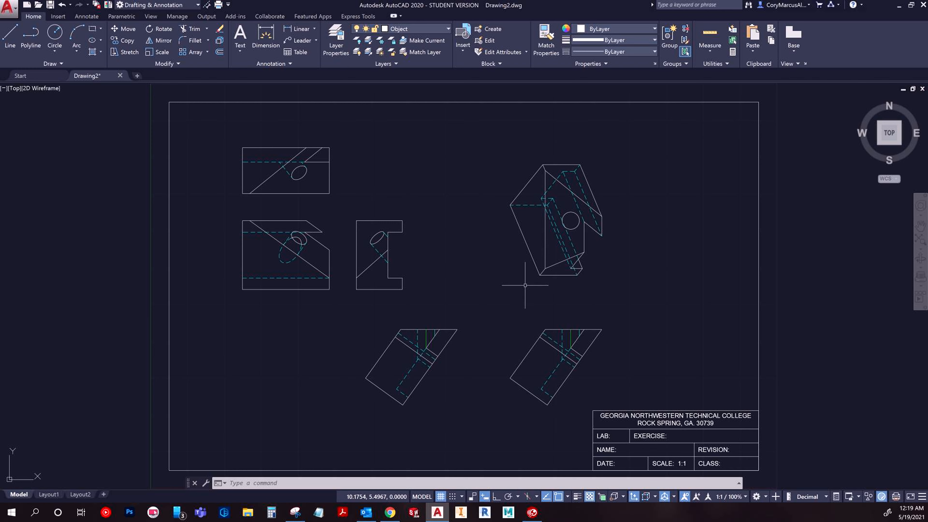
mouse_move(519, 262)
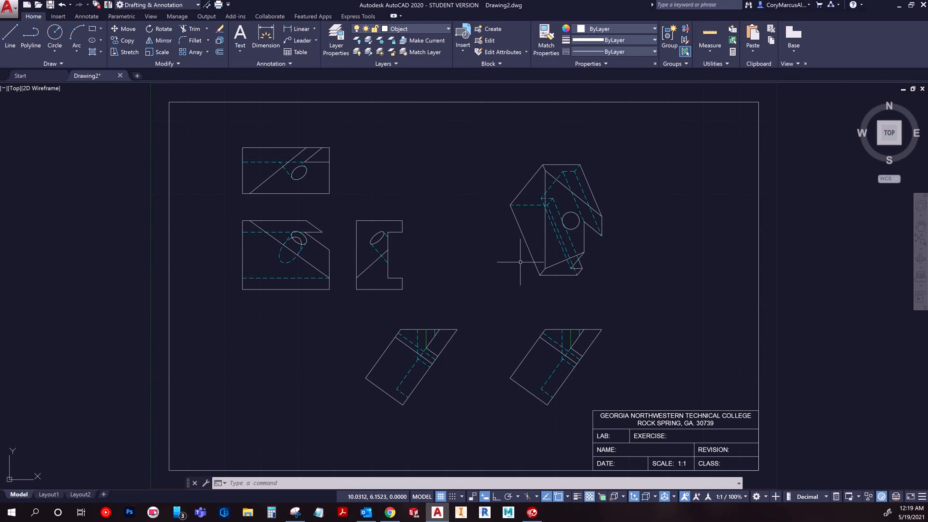
mouse_move(496, 271)
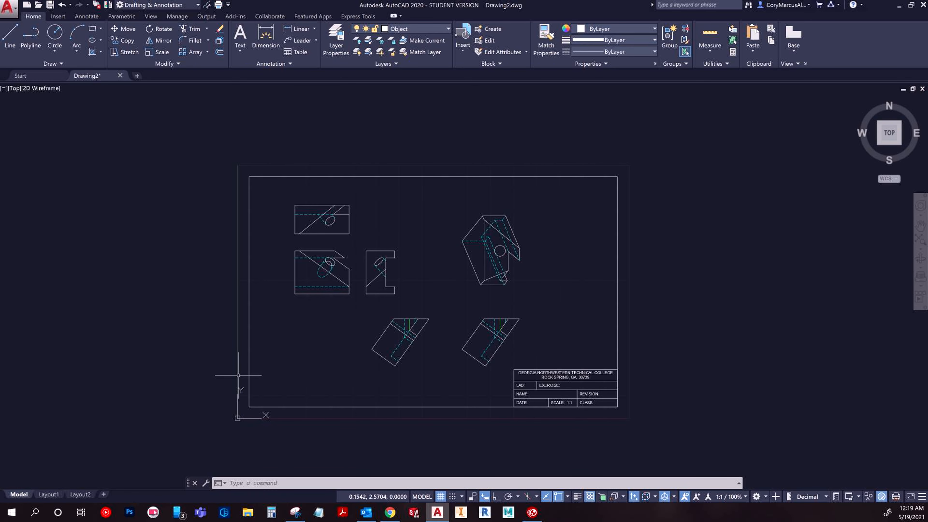
mouse_move(656, 250)
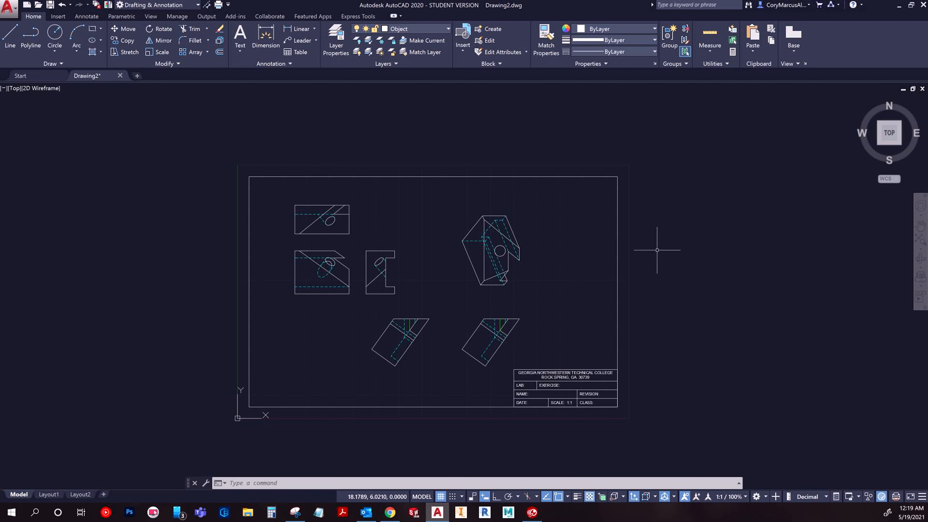
mouse_move(312, 437)
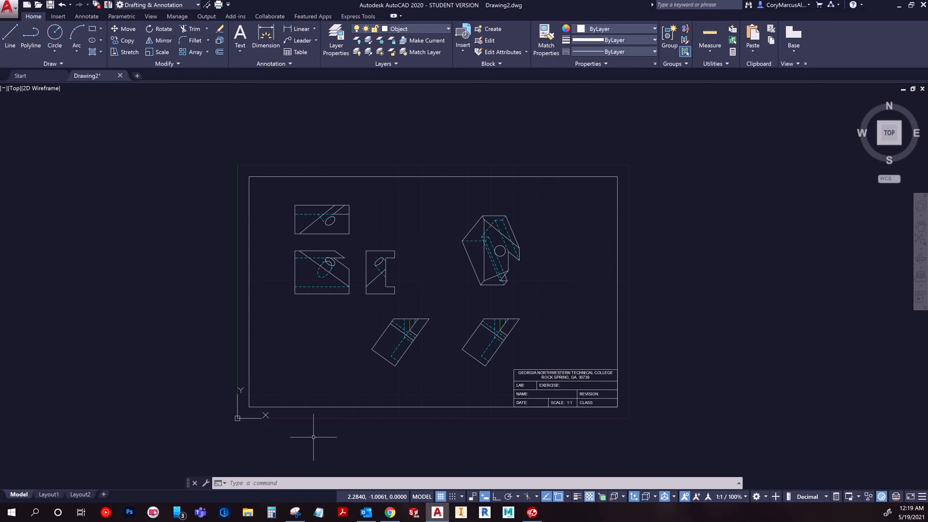
mouse_move(237, 417)
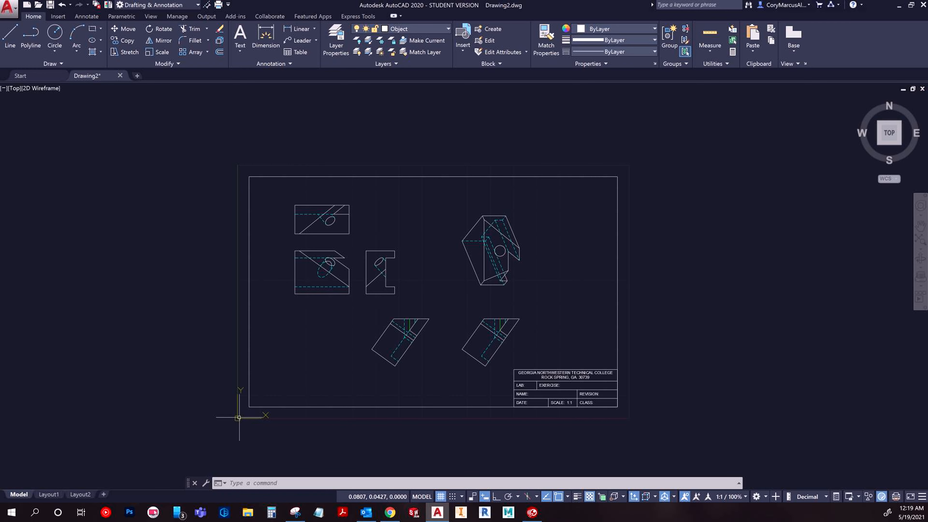
mouse_move(509, 419)
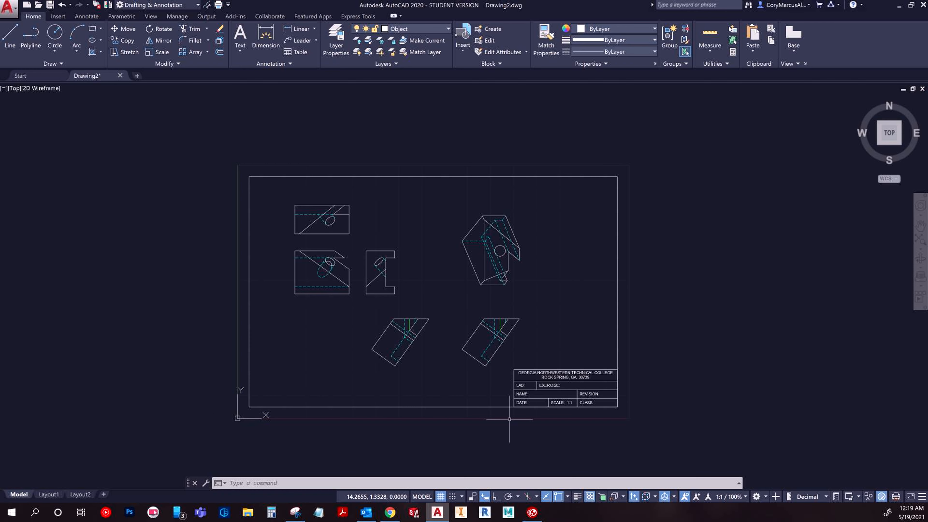
mouse_move(441, 287)
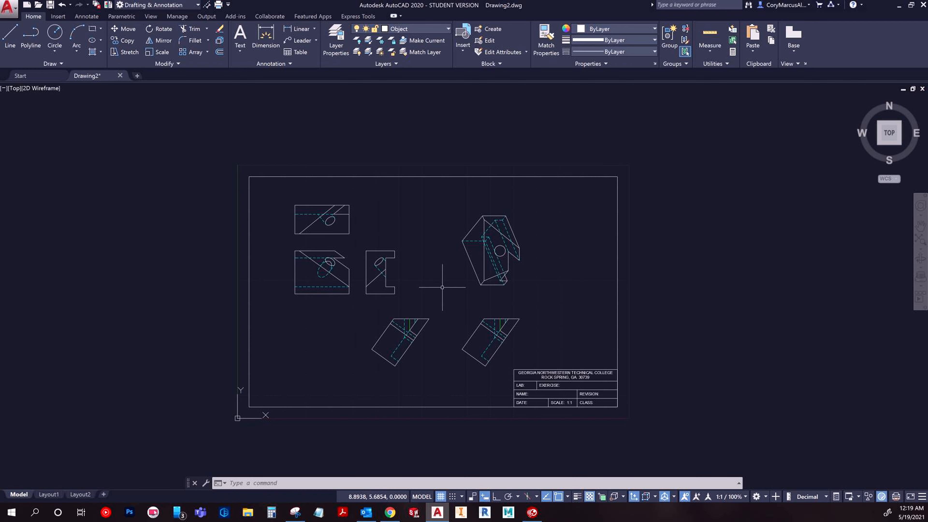
mouse_move(403, 251)
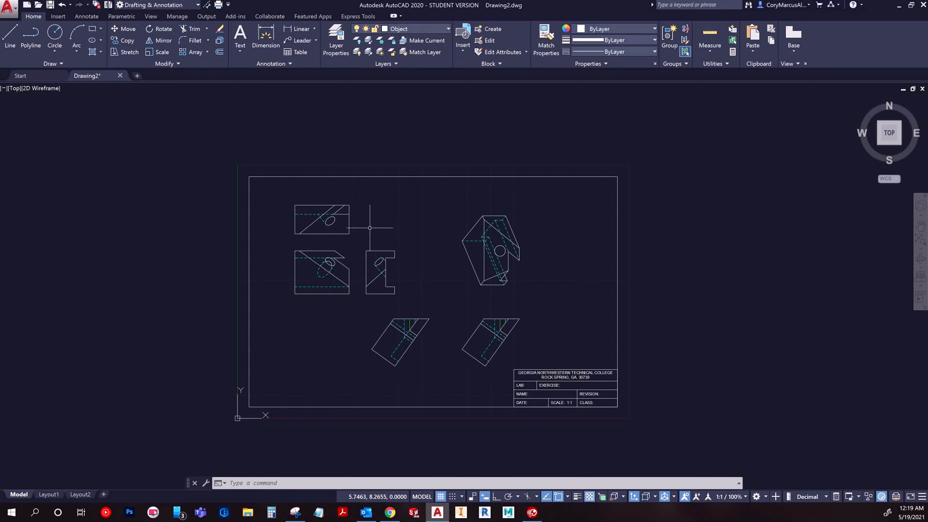
Bring up the Plot settings for model space from the Application menu.
click(8, 7)
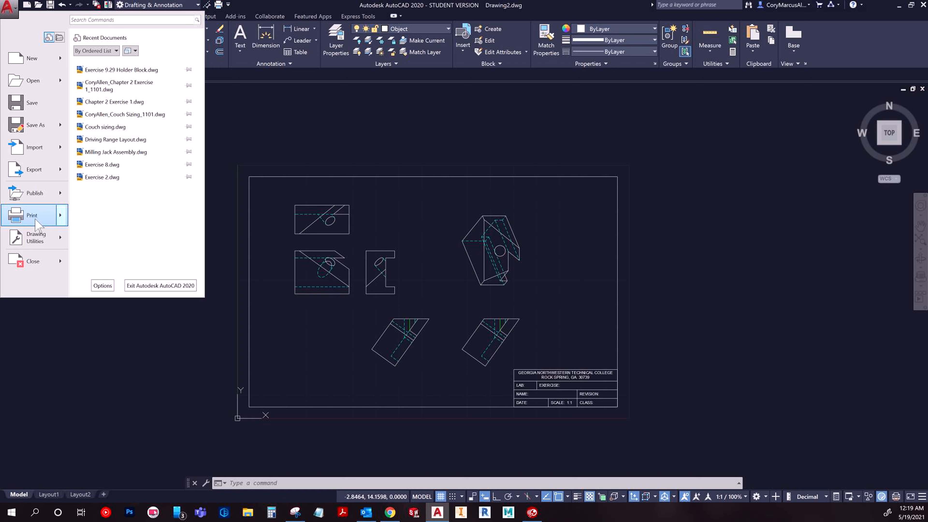
key(escape)
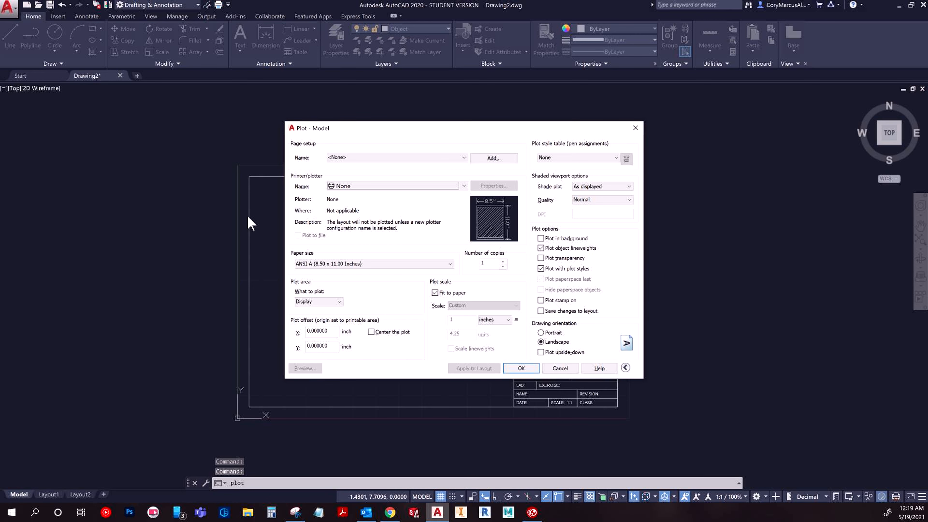
Choose the AutoCAD PDF (High Quality Print).pc3 plotter and ANSI B (11.00 x 17.00 Inches) paper.
click(464, 186)
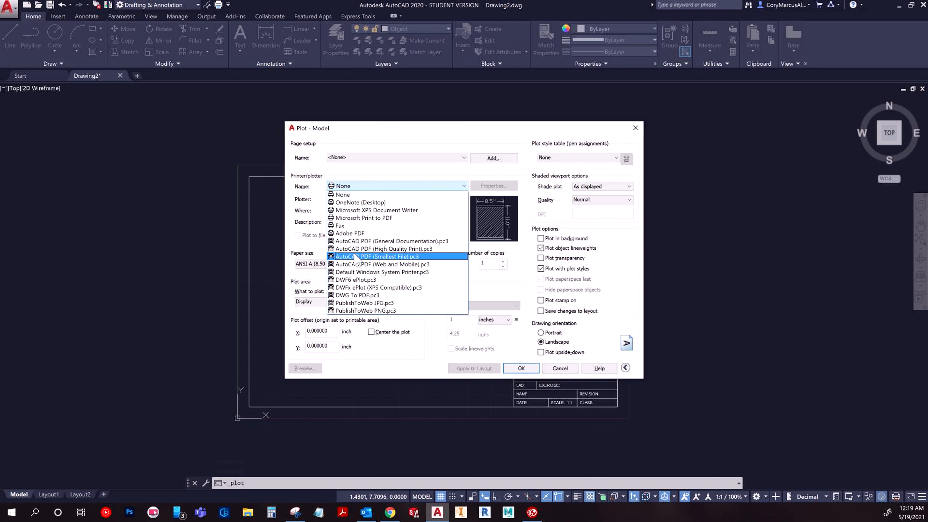
click(384, 249)
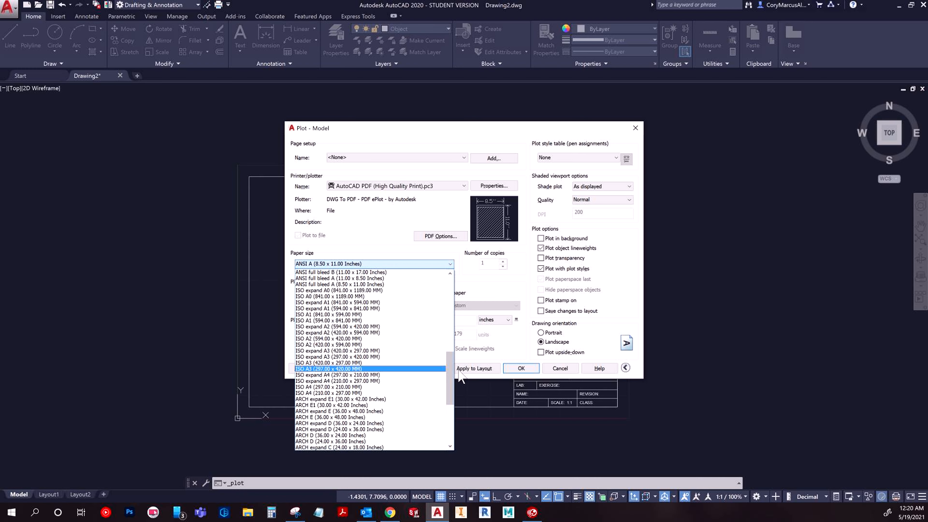
scroll(down, 3)
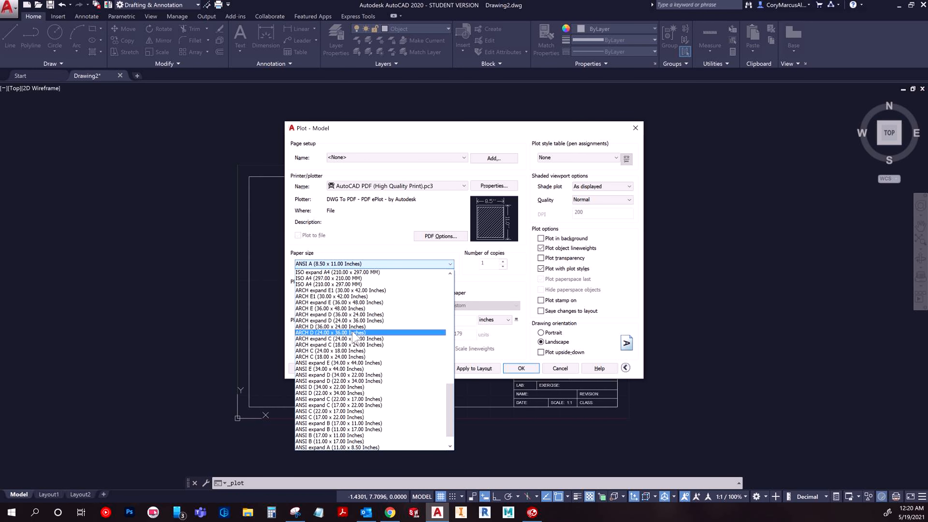
scroll(down, 3)
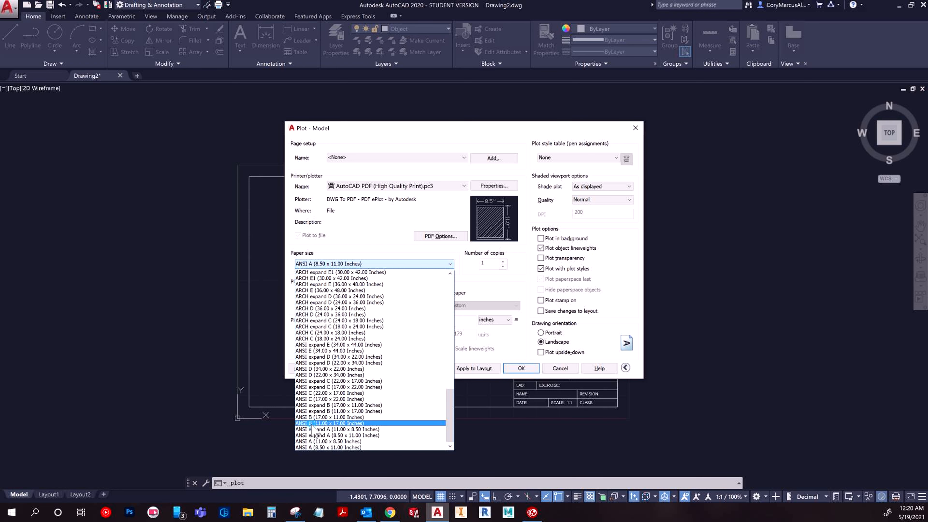
click(329, 423)
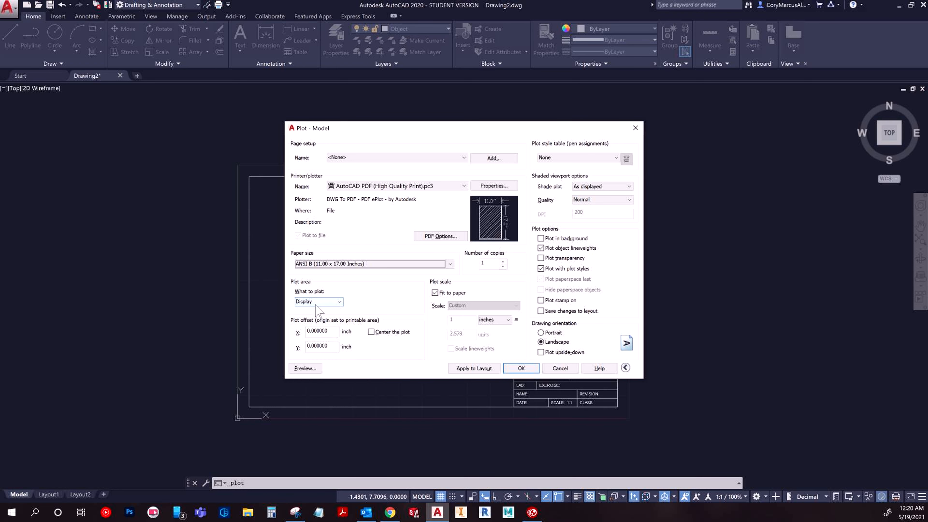
Set What to plot to Limits, trying a Window pick and cancelling it.
click(339, 301)
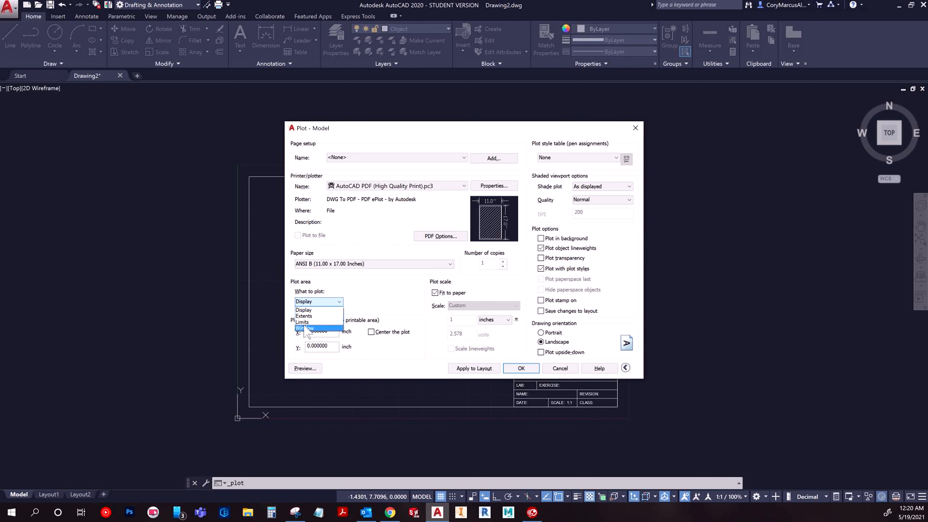
mouse_move(311, 322)
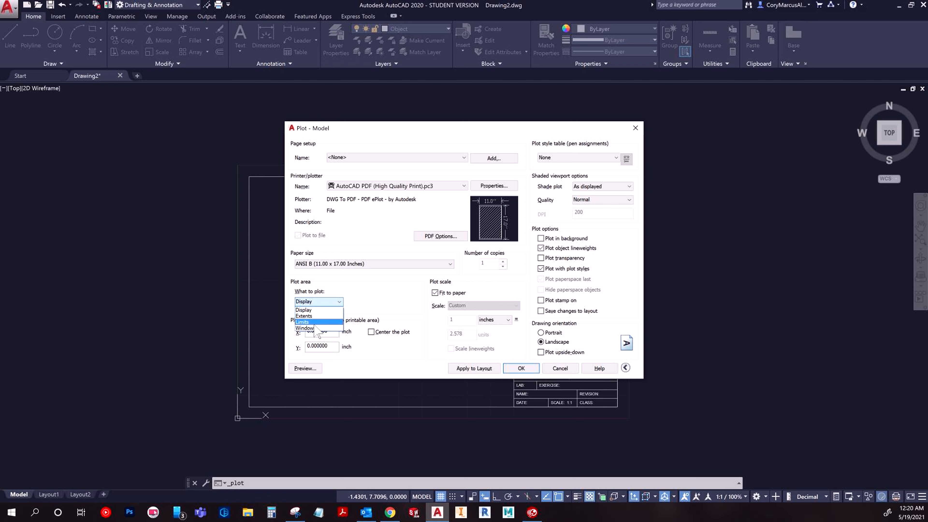
click(318, 321)
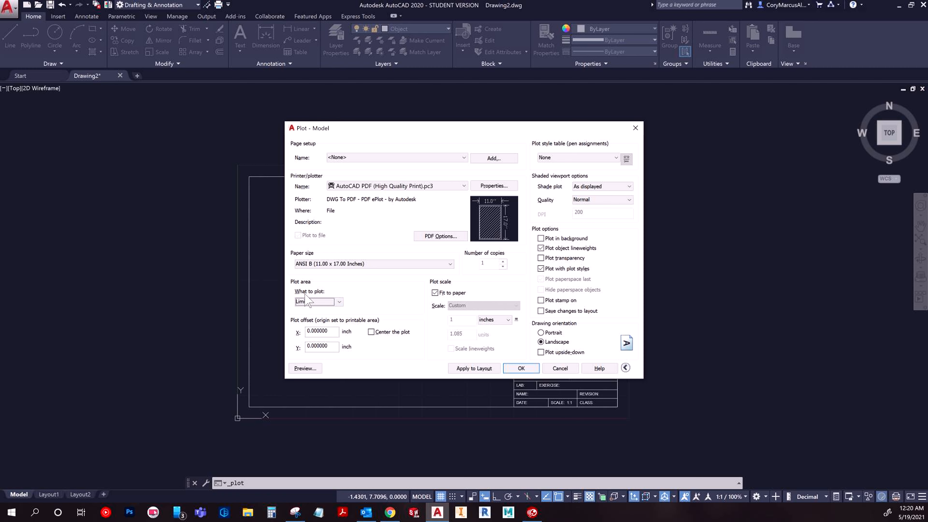
click(339, 301)
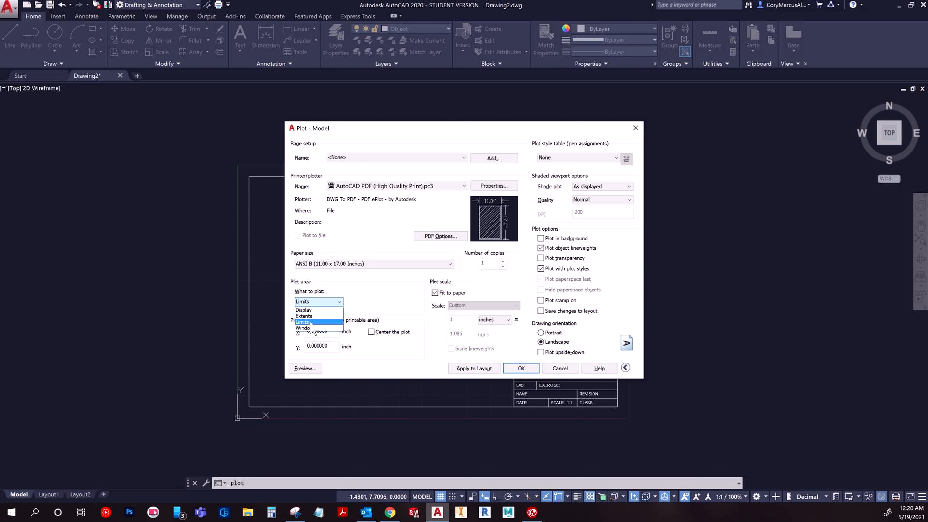
mouse_move(304, 315)
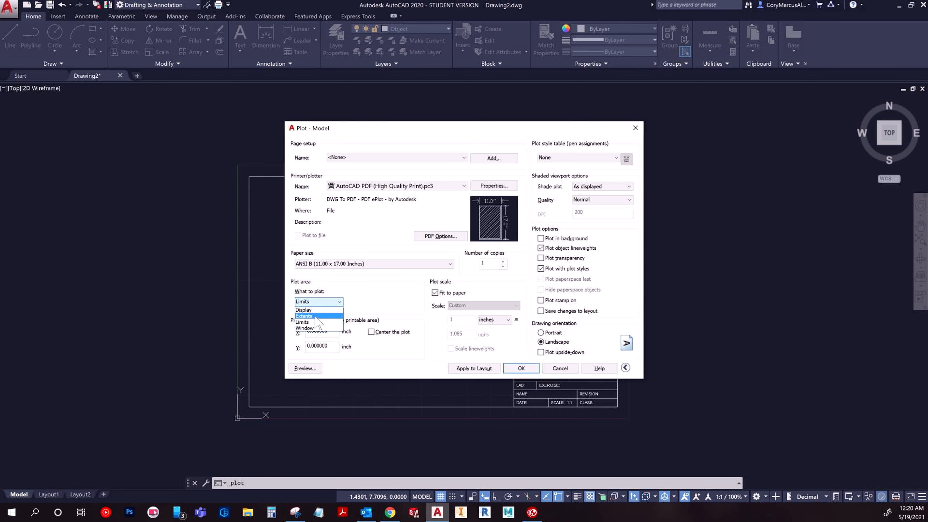
click(305, 327)
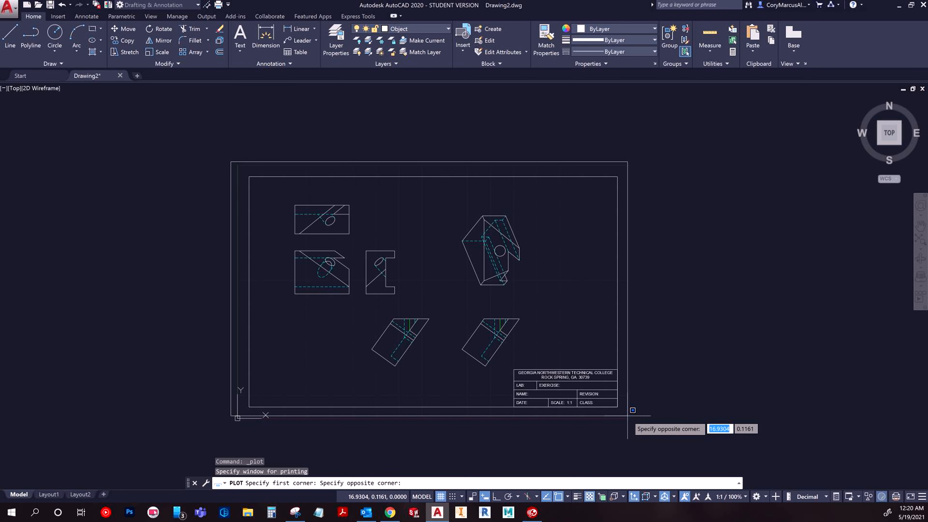
key(Escape)
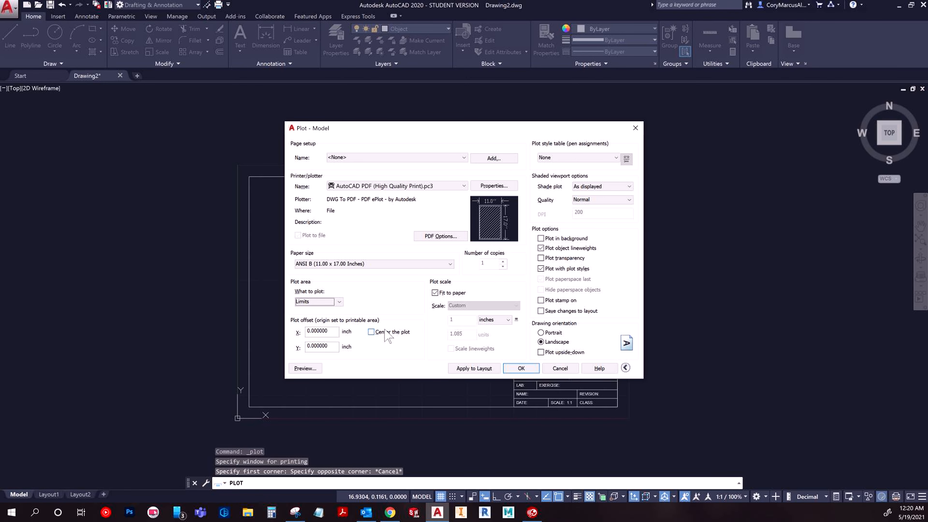
Turn on Center the plot so the limits are centred on the ANSI B sheet.
click(371, 331)
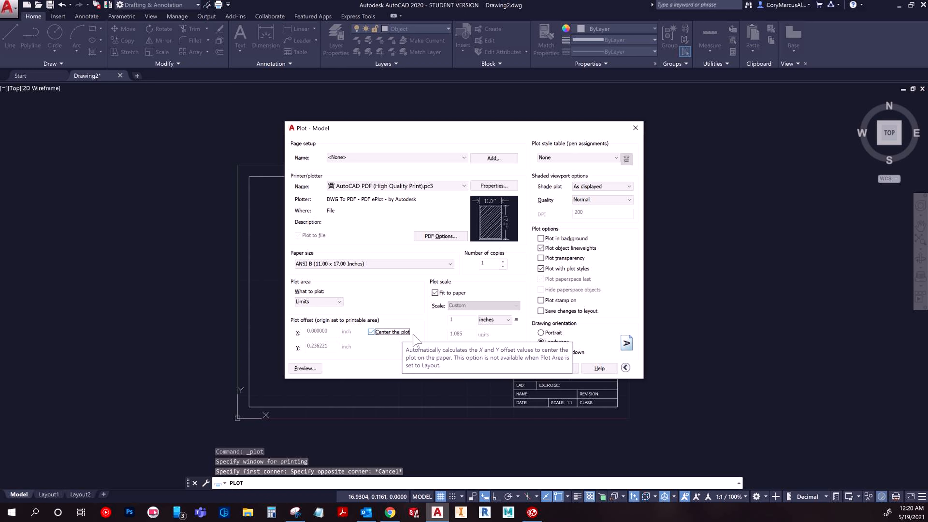
mouse_move(455, 301)
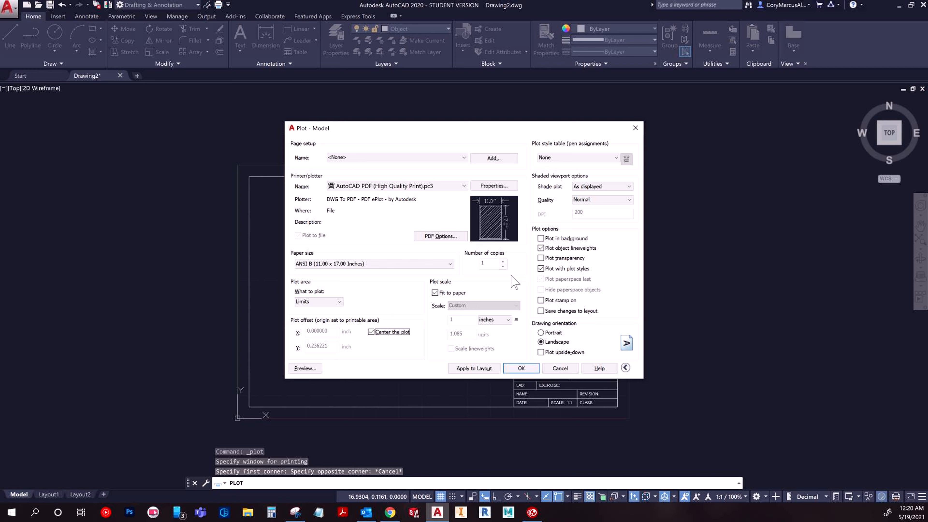
mouse_move(529, 229)
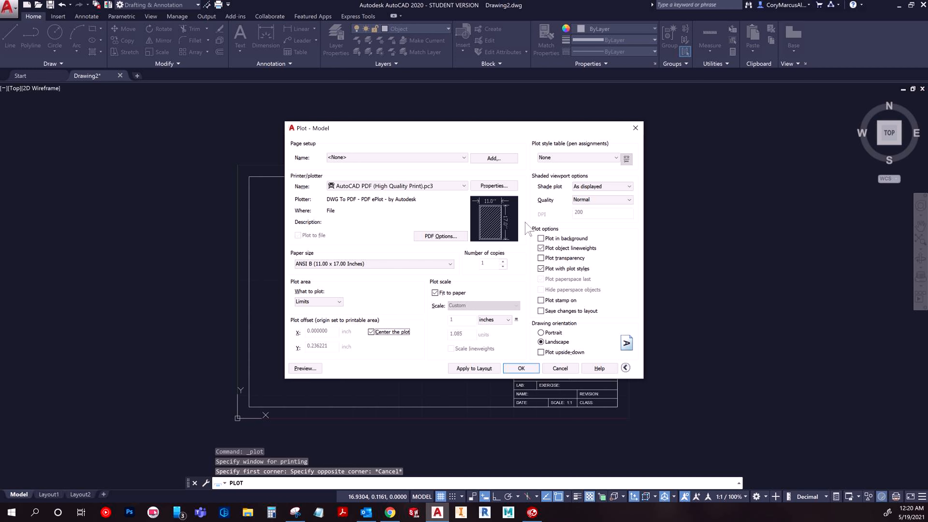
mouse_move(579, 164)
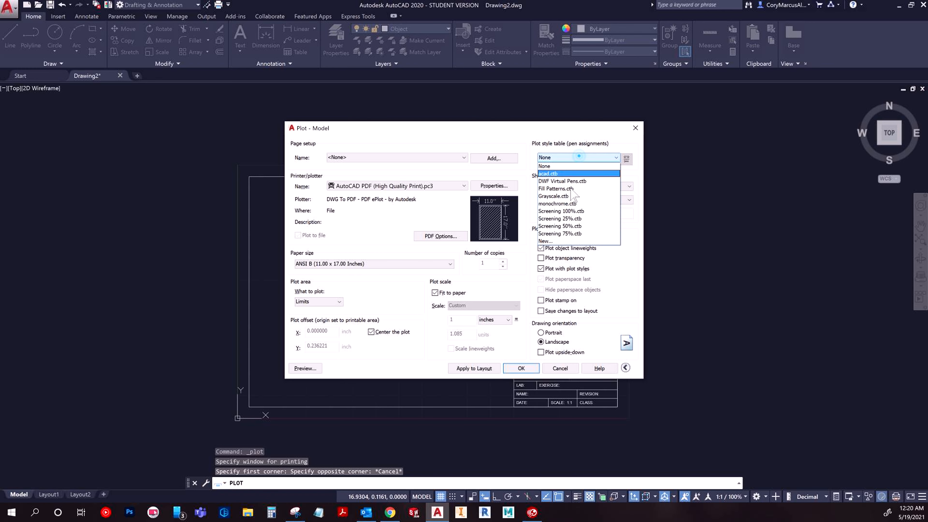
Keep no plot style table, set shaded quality to Maximum (400 dpi), Landscape, ANSI B paper.
click(544, 165)
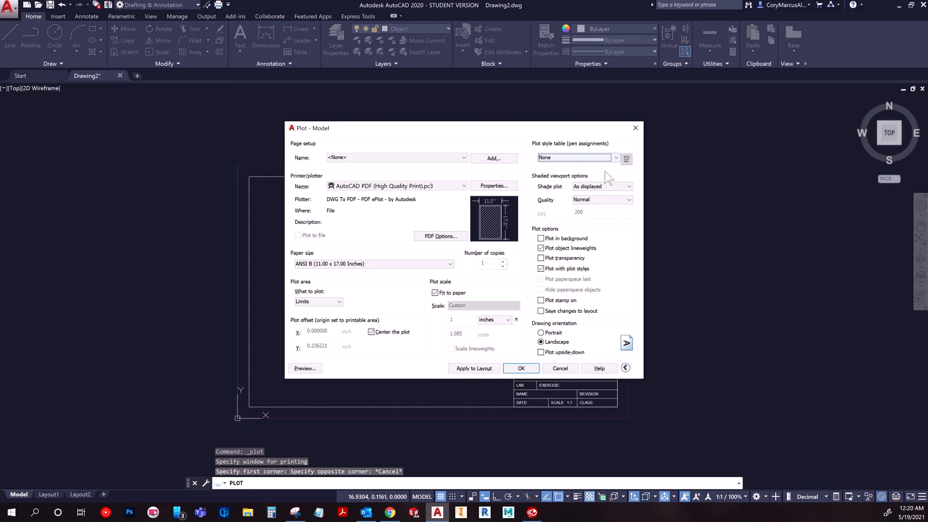
click(628, 200)
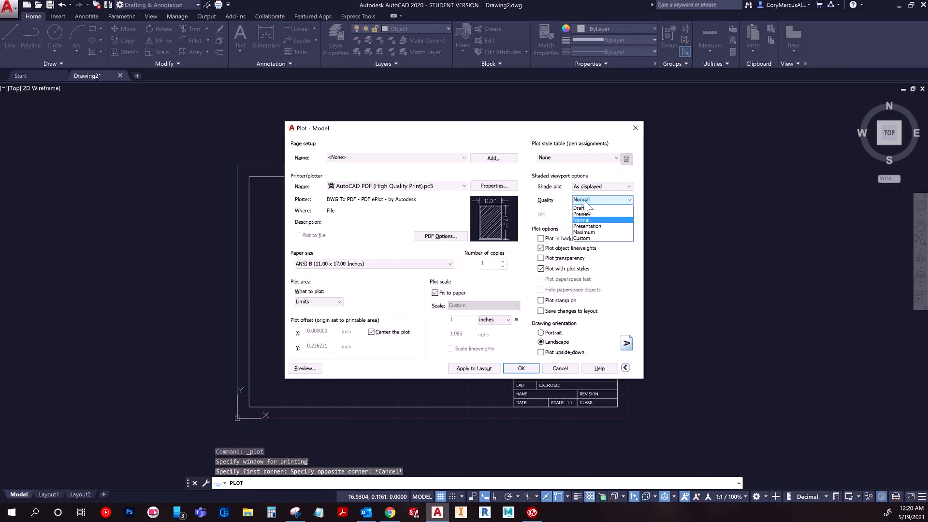
mouse_move(588, 242)
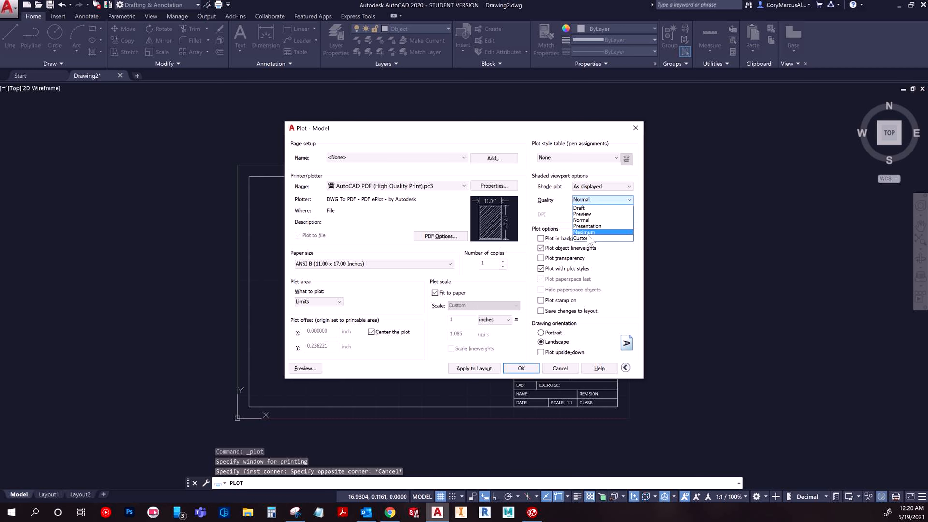
click(584, 232)
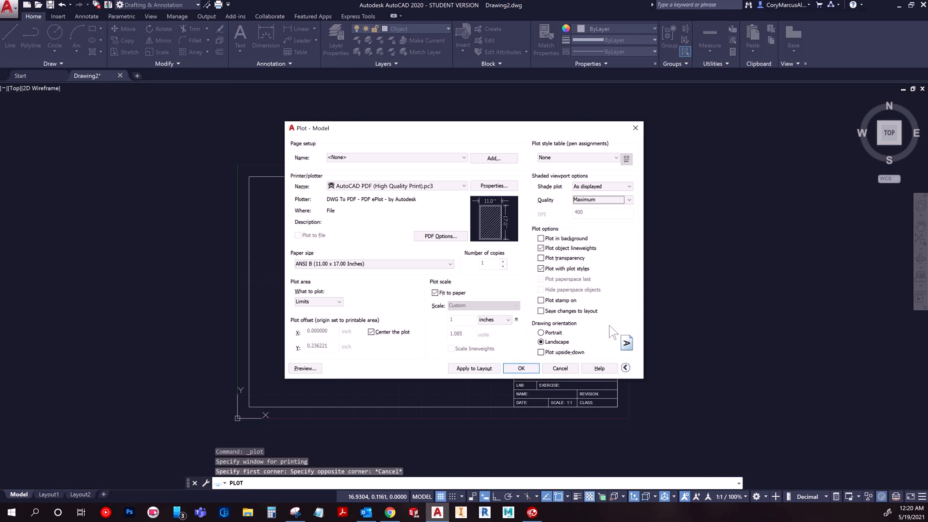
mouse_move(601, 332)
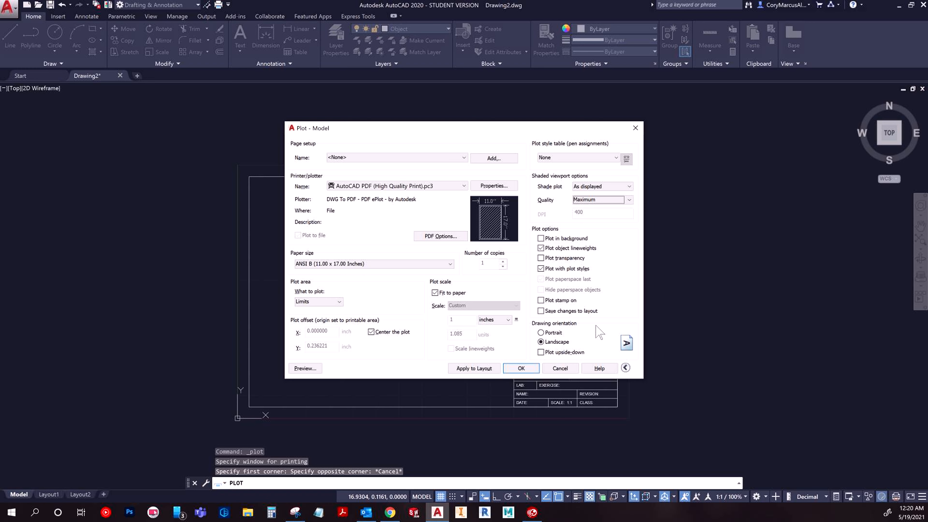
mouse_move(516, 353)
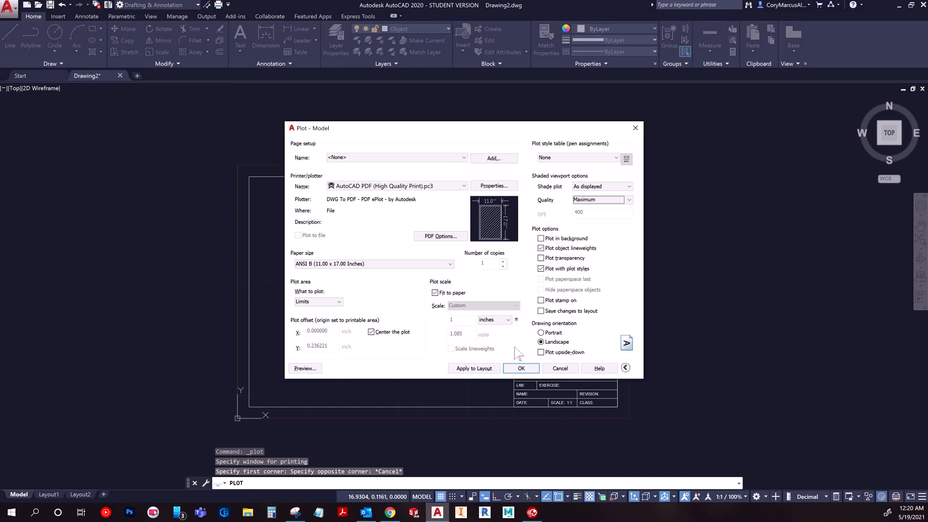
mouse_move(506, 327)
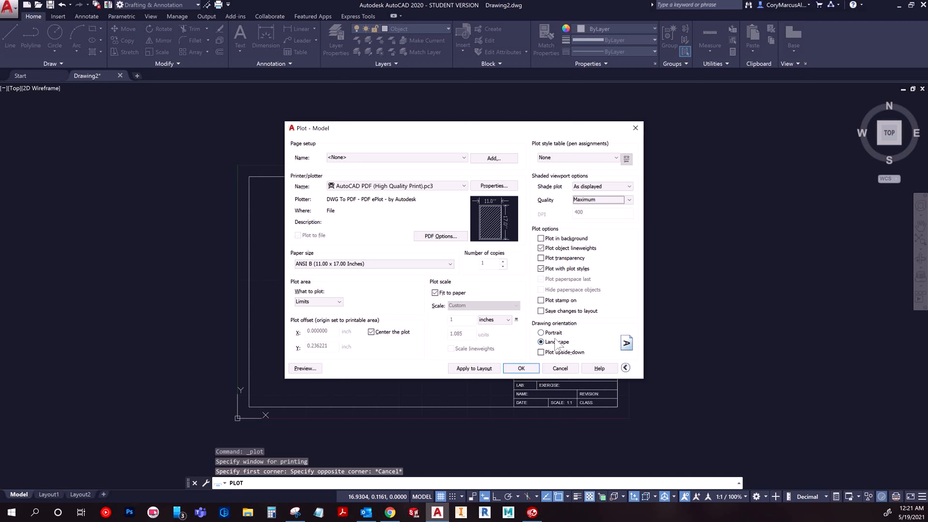
click(451, 264)
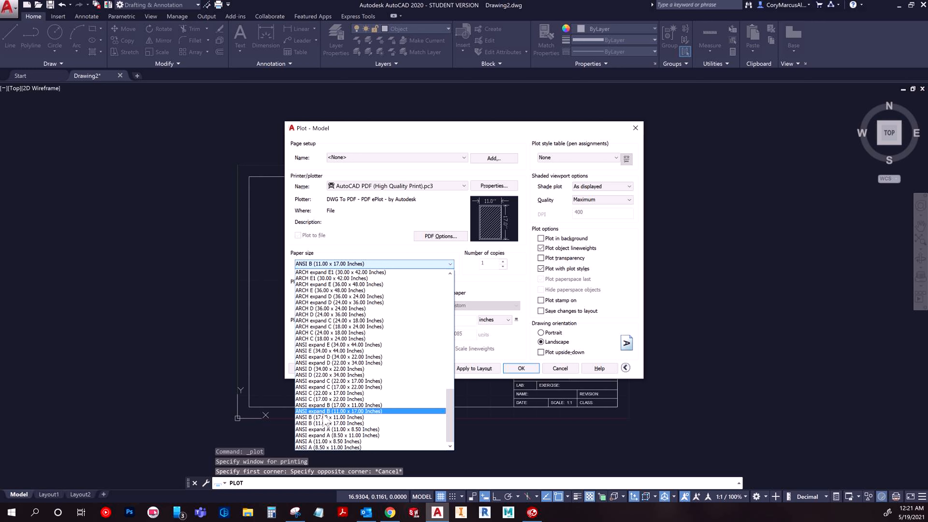
click(329, 410)
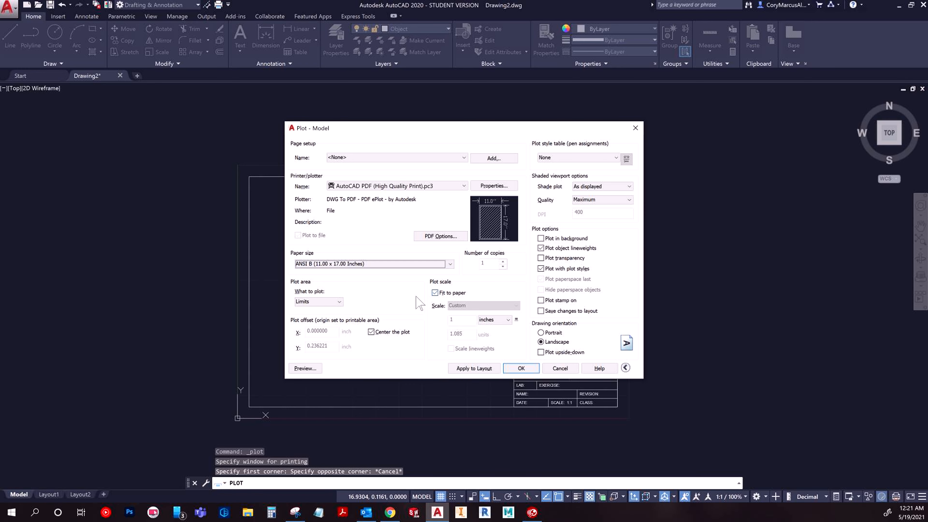
mouse_move(492, 217)
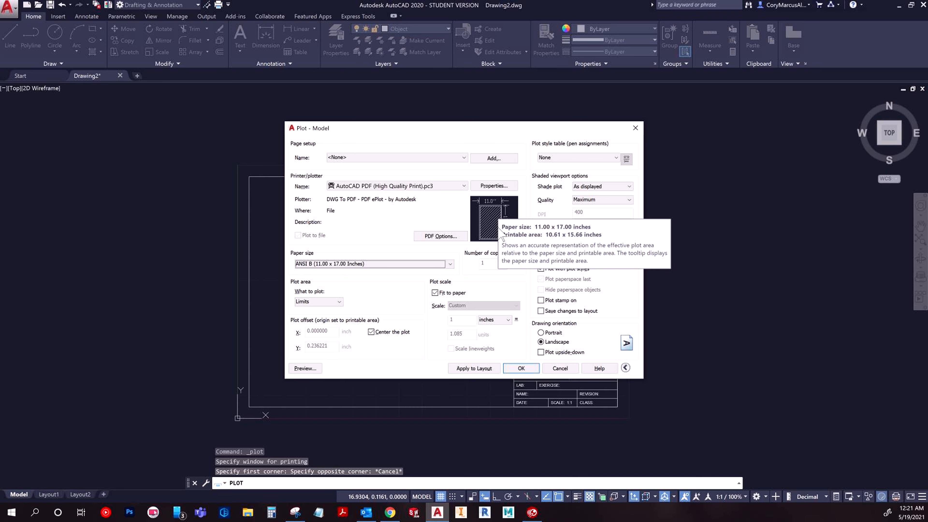
mouse_move(305, 368)
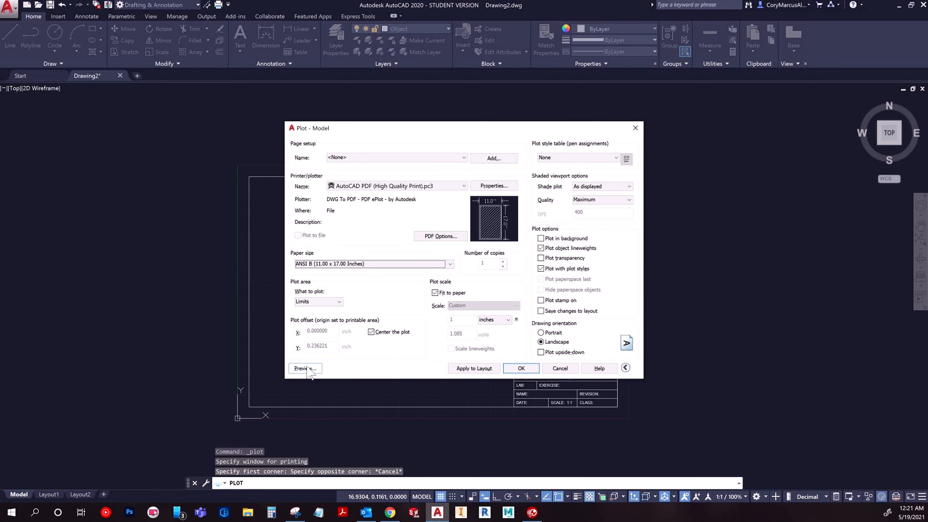
Preview the sheet, apply the settings to the layout and confirm to start the plot.
click(303, 368)
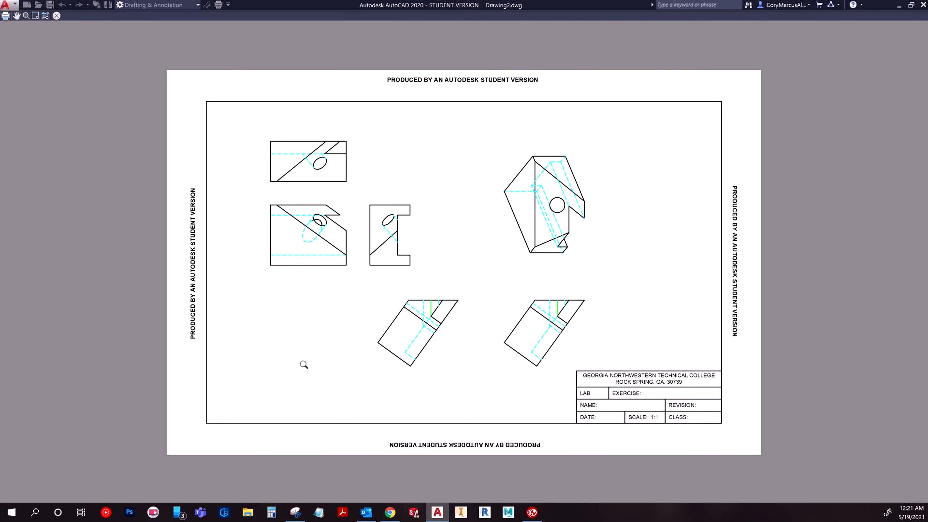
mouse_move(544, 260)
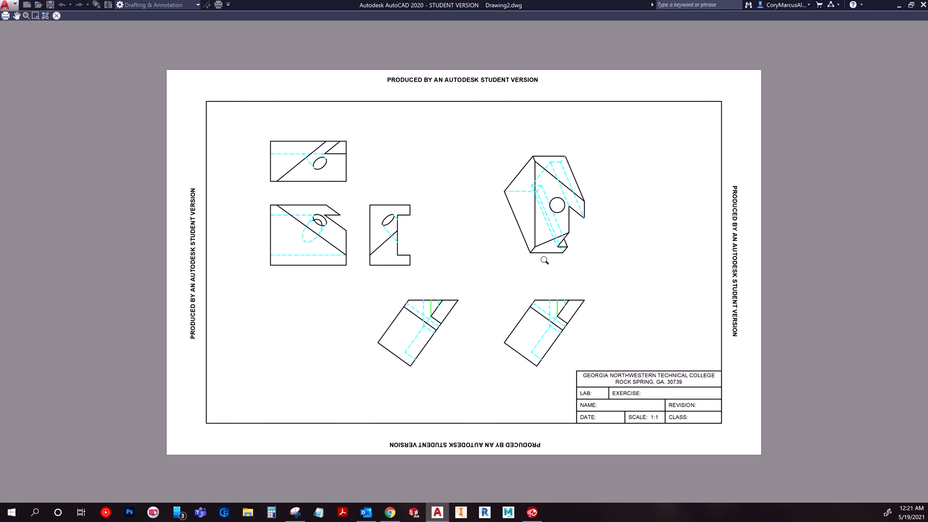
mouse_move(422, 266)
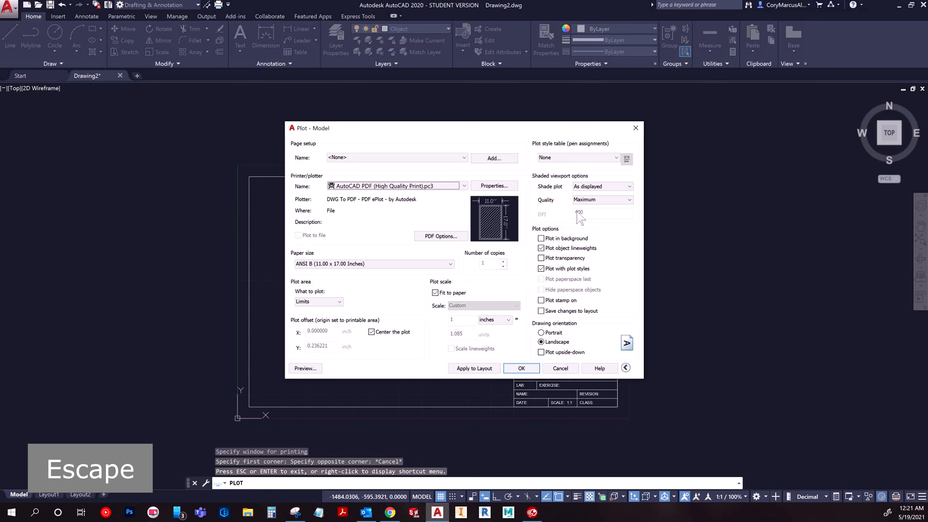
mouse_move(353, 271)
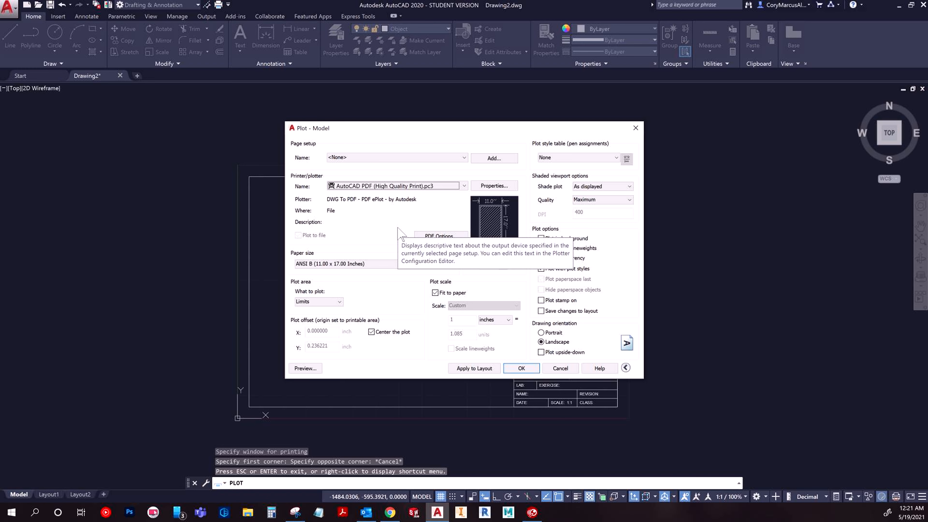
mouse_move(432, 320)
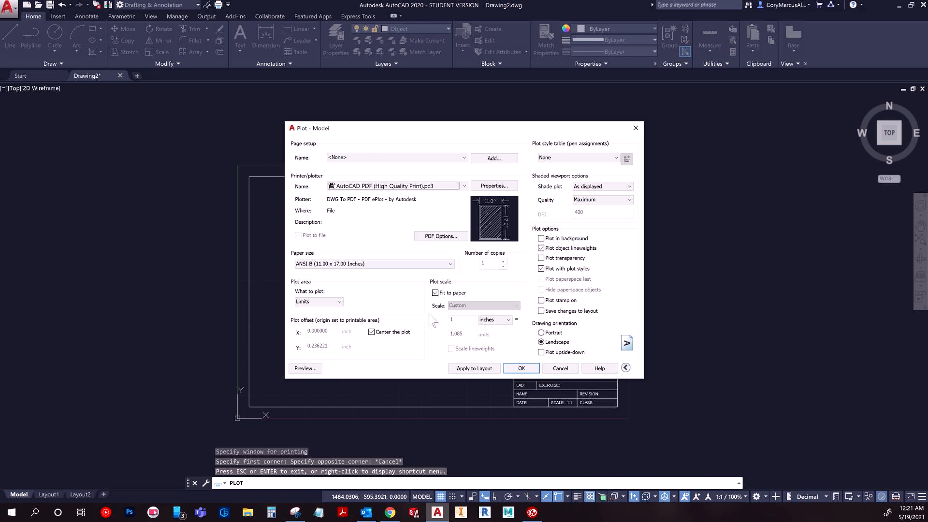
mouse_move(414, 256)
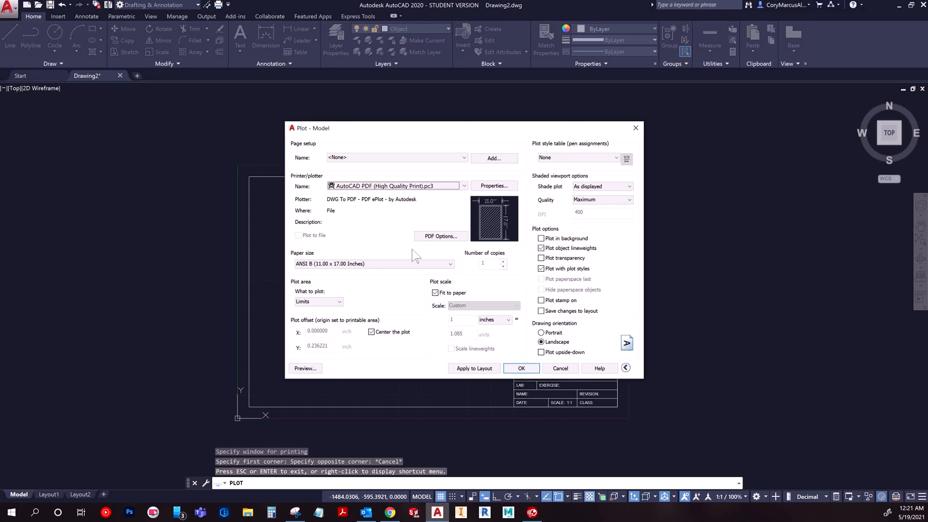
mouse_move(460, 331)
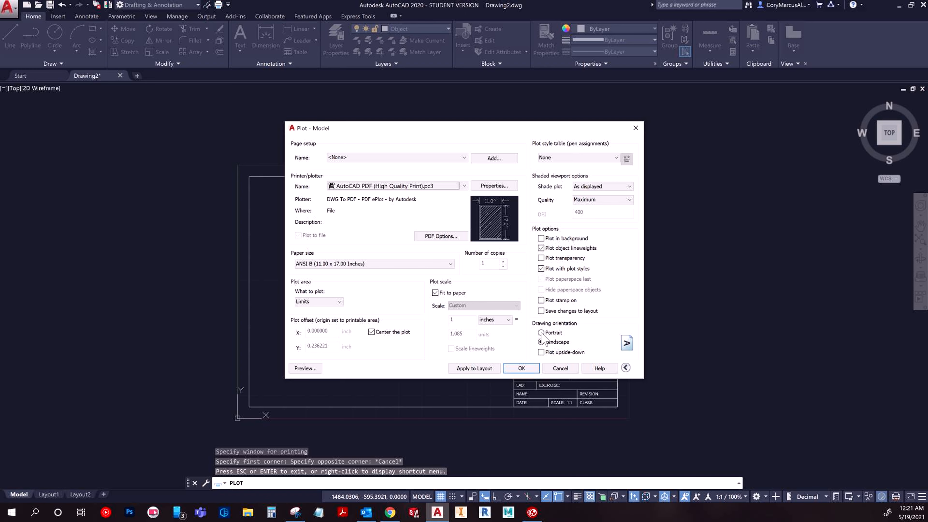
click(540, 342)
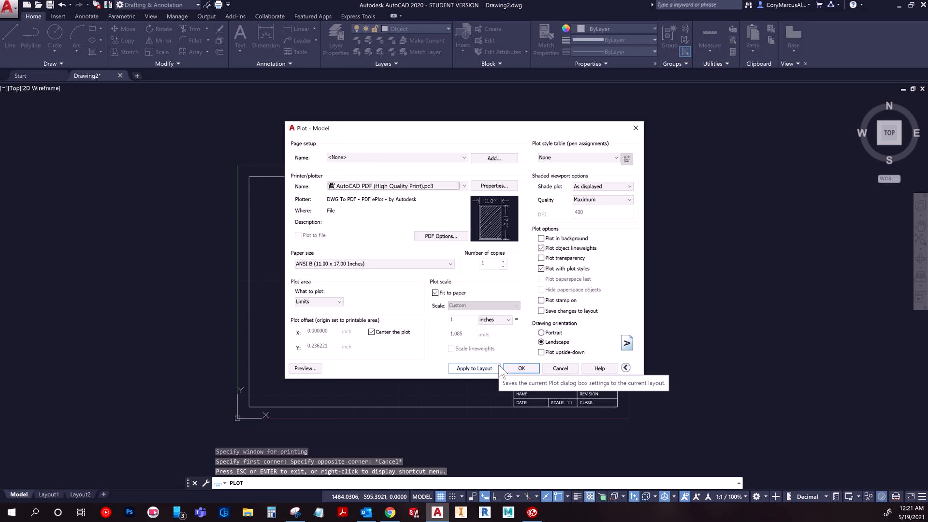
mouse_move(448, 363)
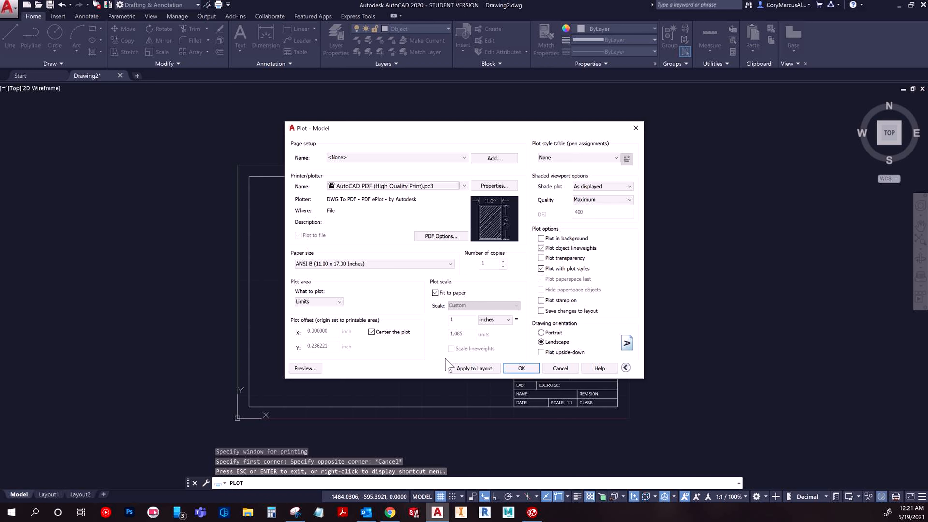
mouse_move(474, 368)
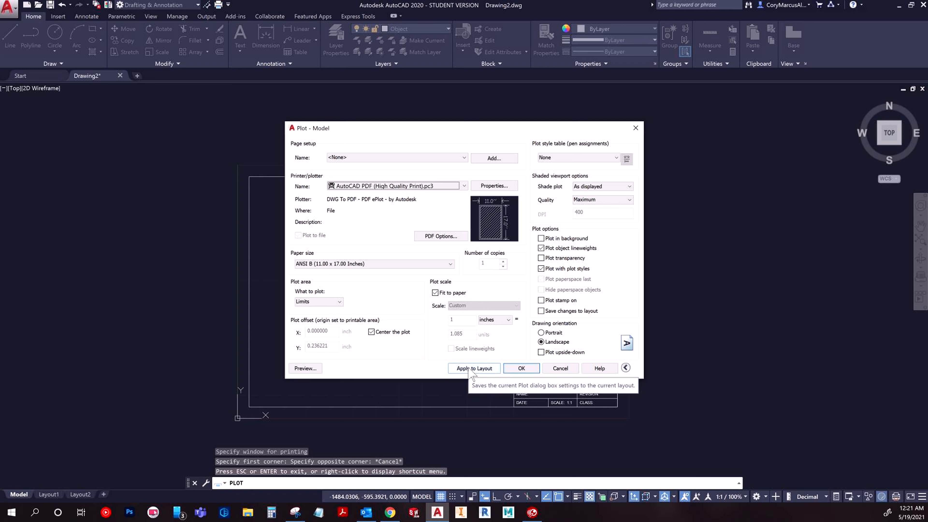
click(474, 369)
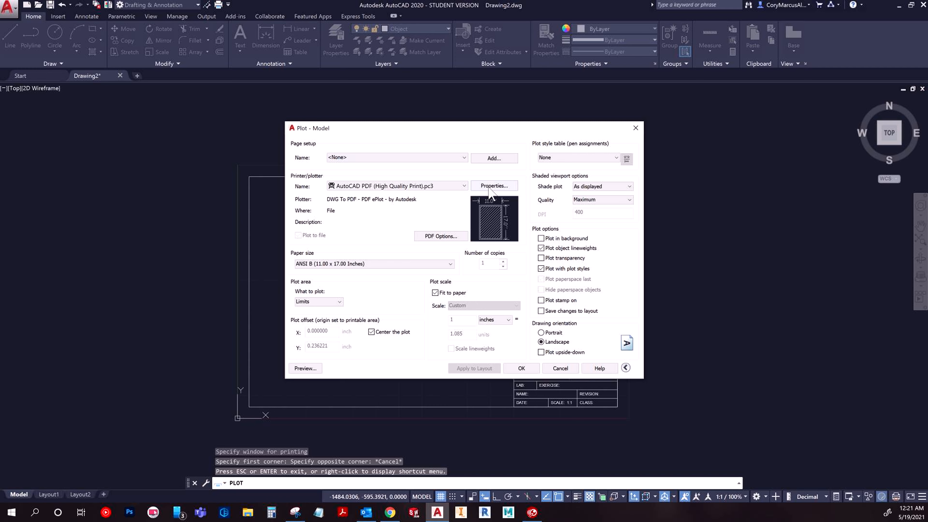
mouse_move(493, 185)
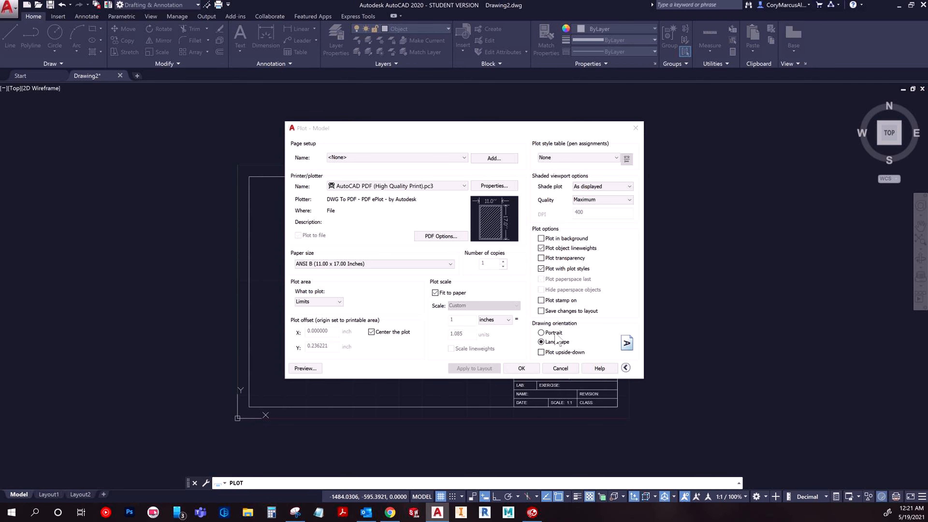
click(520, 368)
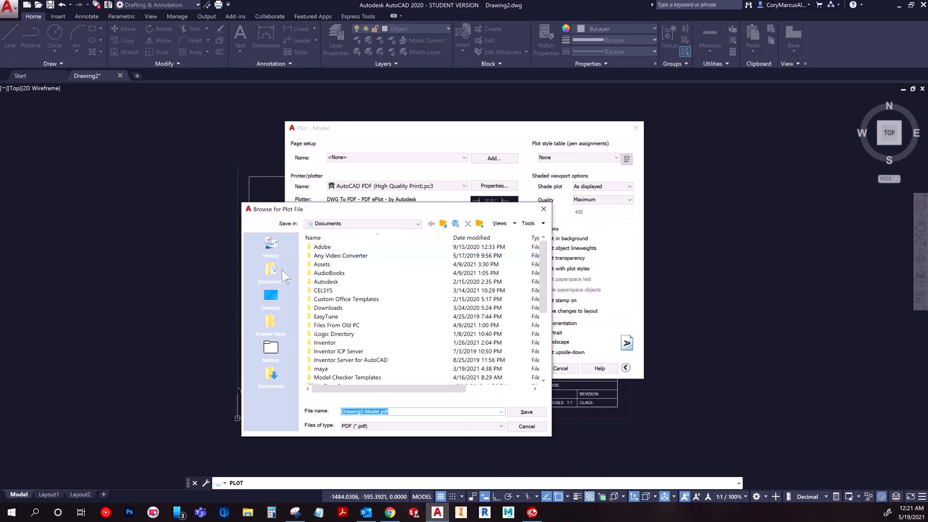
Save the plotted PDF to the Desktop as 'Holder Block', then start a separate PDF export.
click(271, 296)
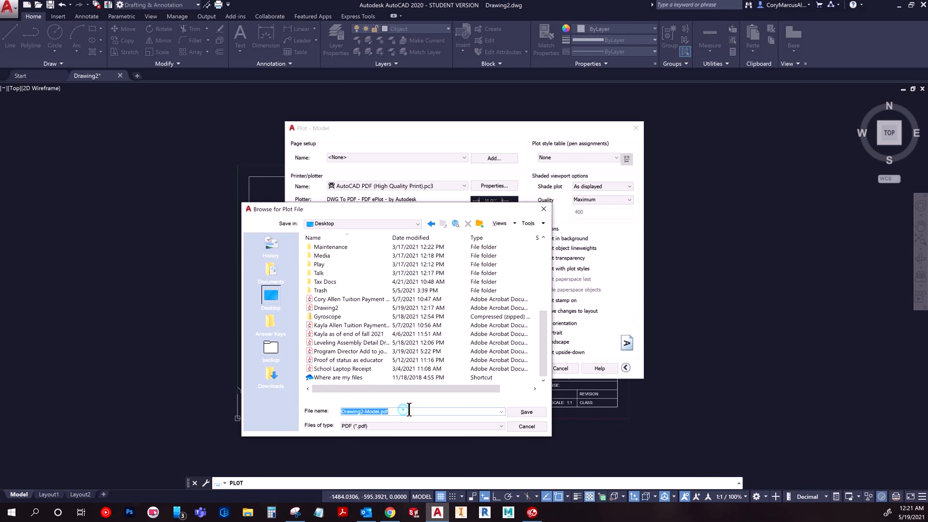
text(Holder)
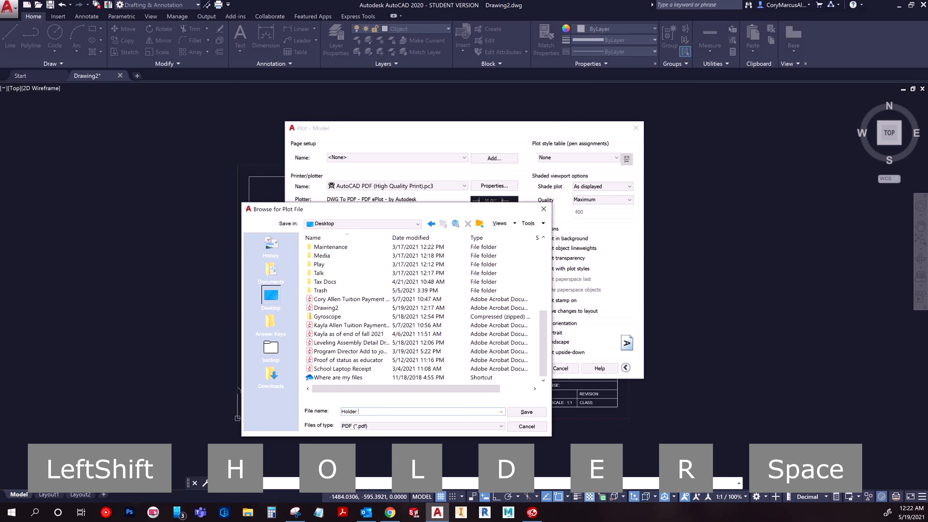
text(Block)
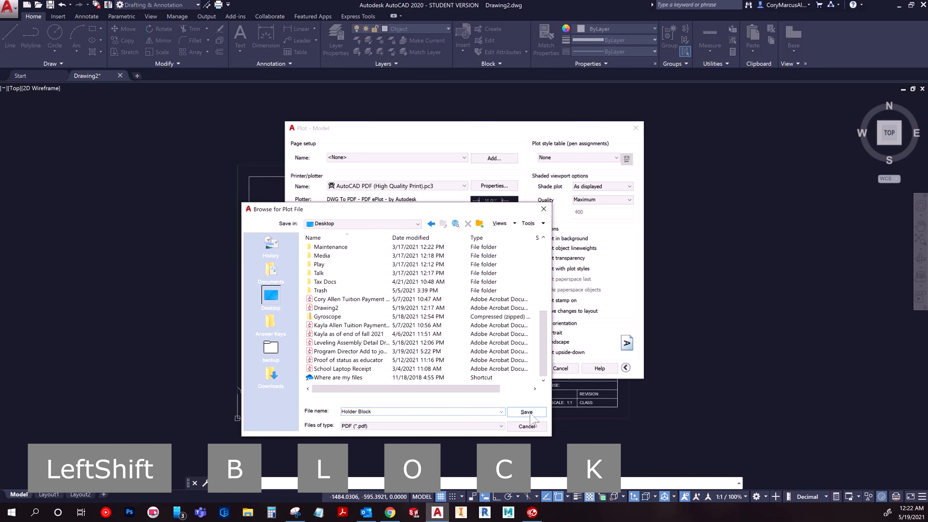
click(525, 411)
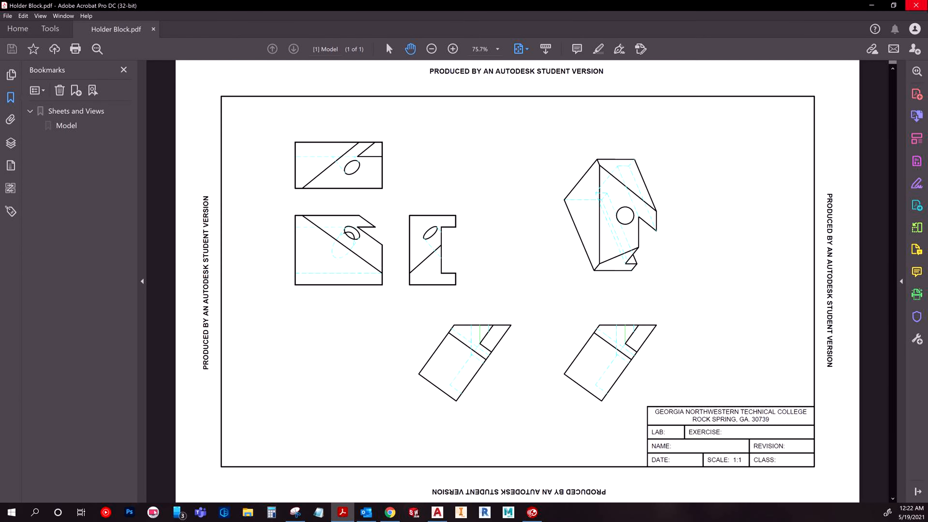
click(413, 512)
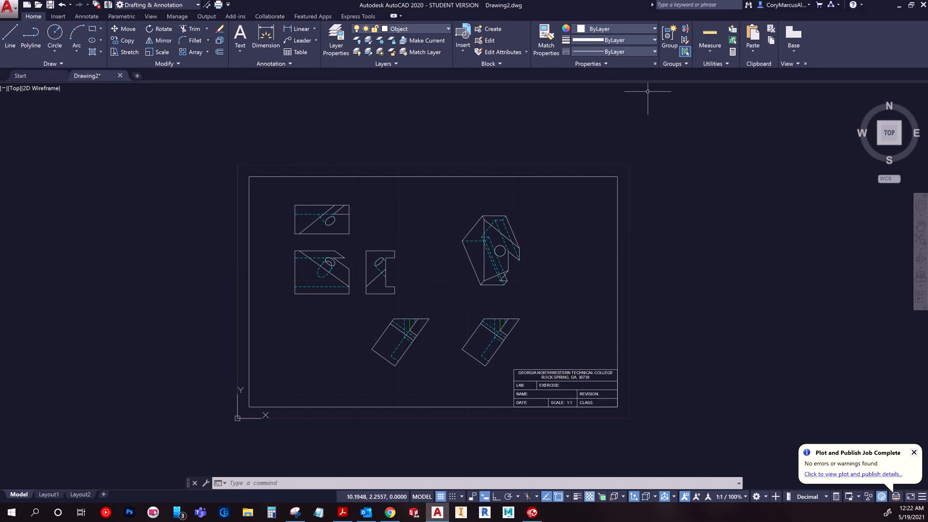
mouse_move(116, 96)
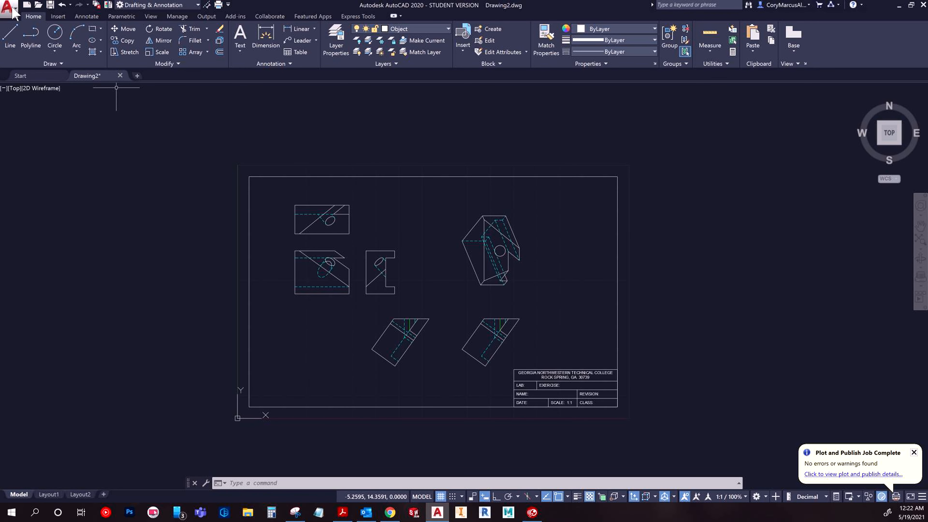
click(8, 7)
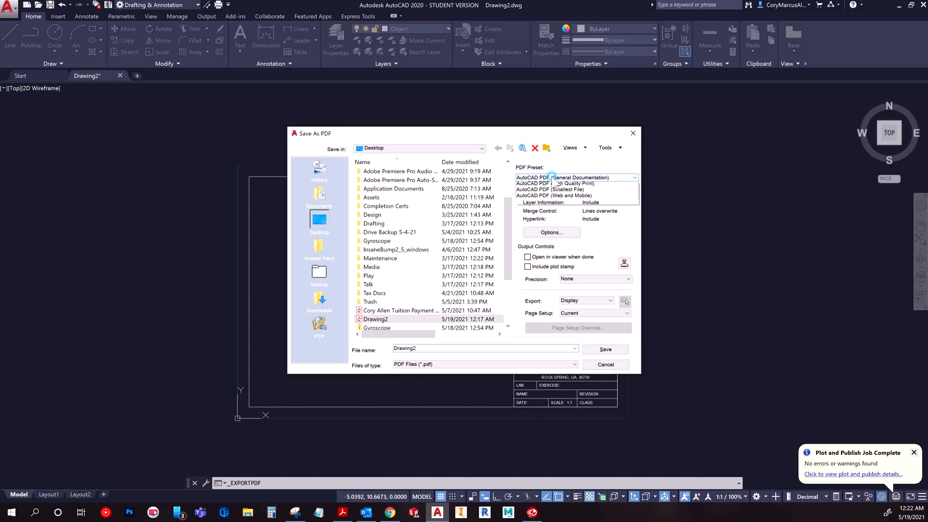
Select the AutoCAD PDF (High Quality Print) preset, reviewing its quality options unchanged.
click(556, 182)
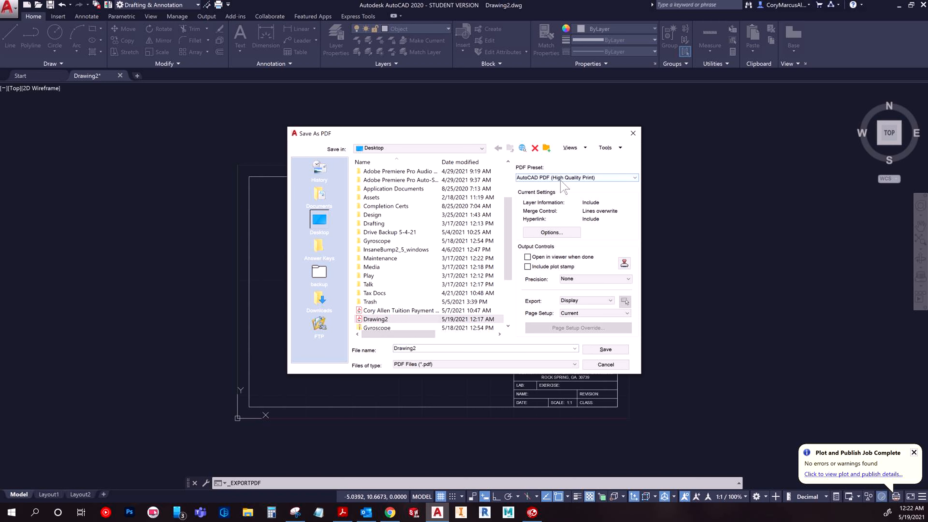
click(550, 232)
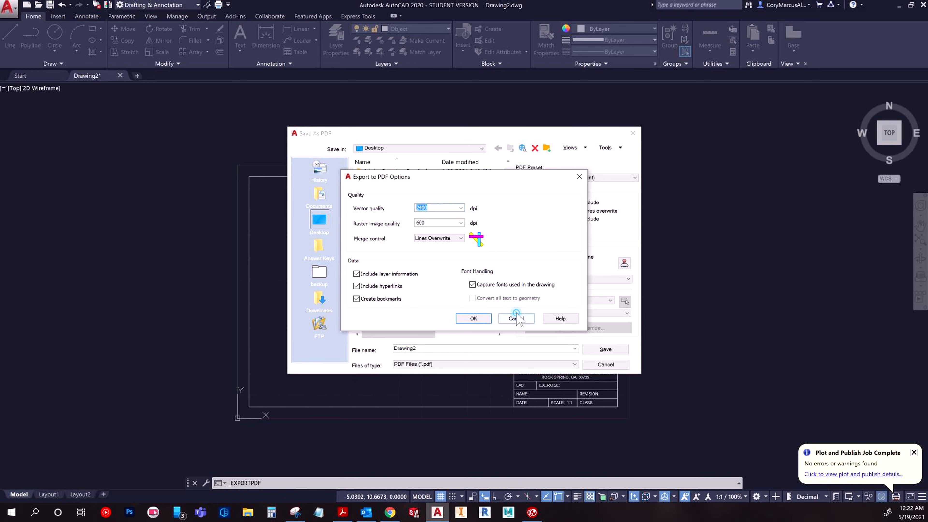
click(512, 318)
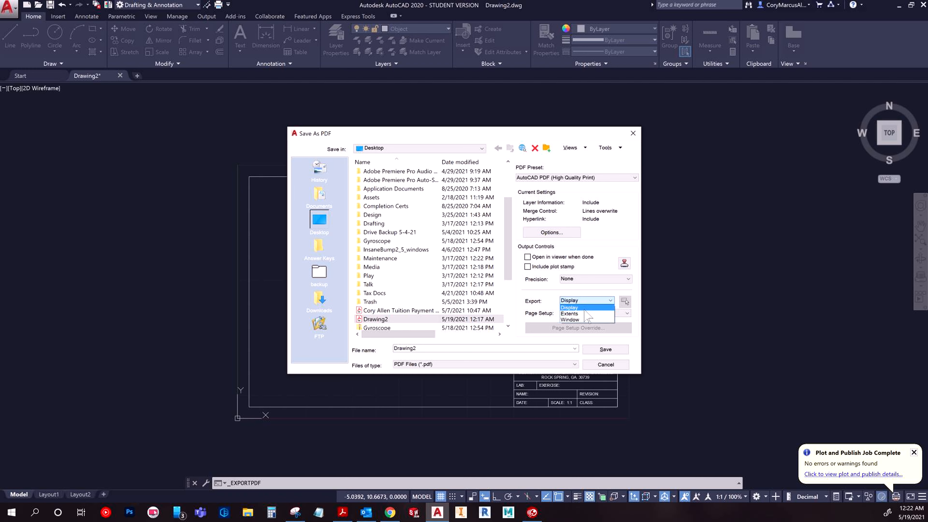
mouse_move(570, 319)
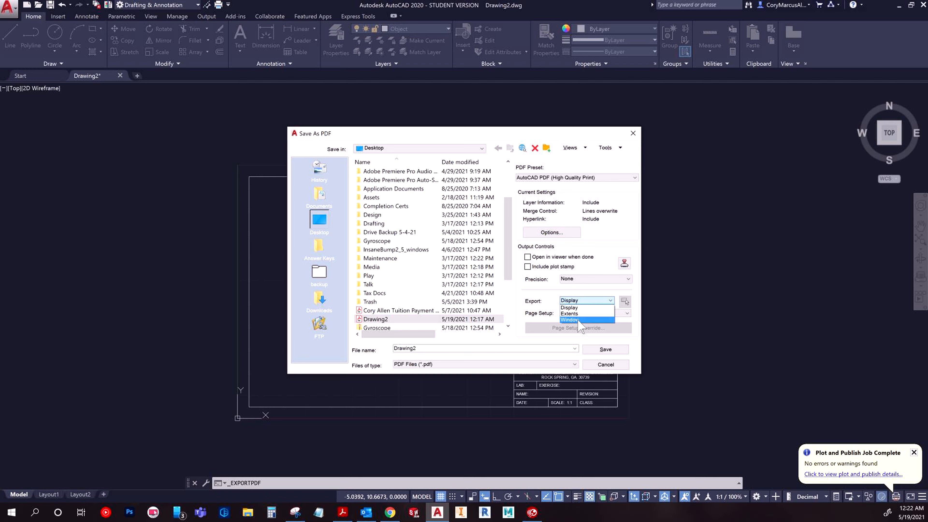
mouse_move(583, 313)
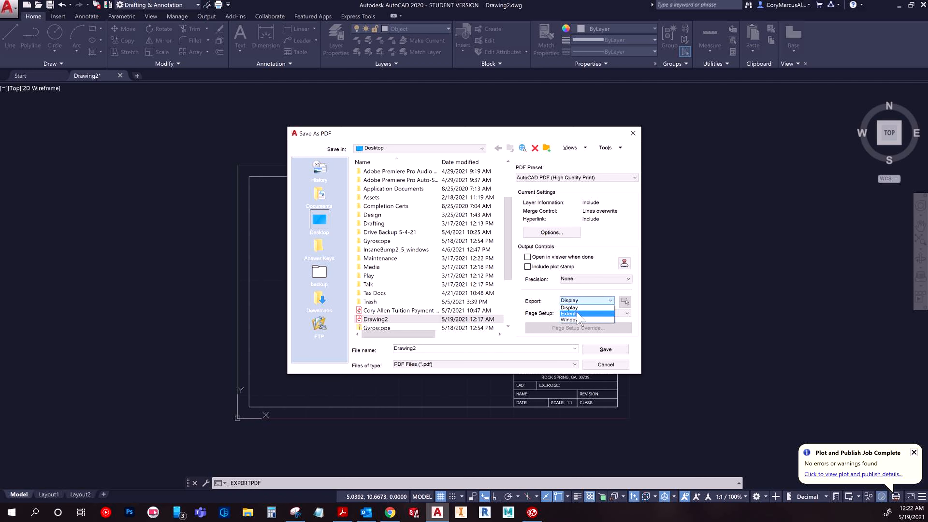
Export the drawing Extents with the page setup switched to Override.
click(569, 313)
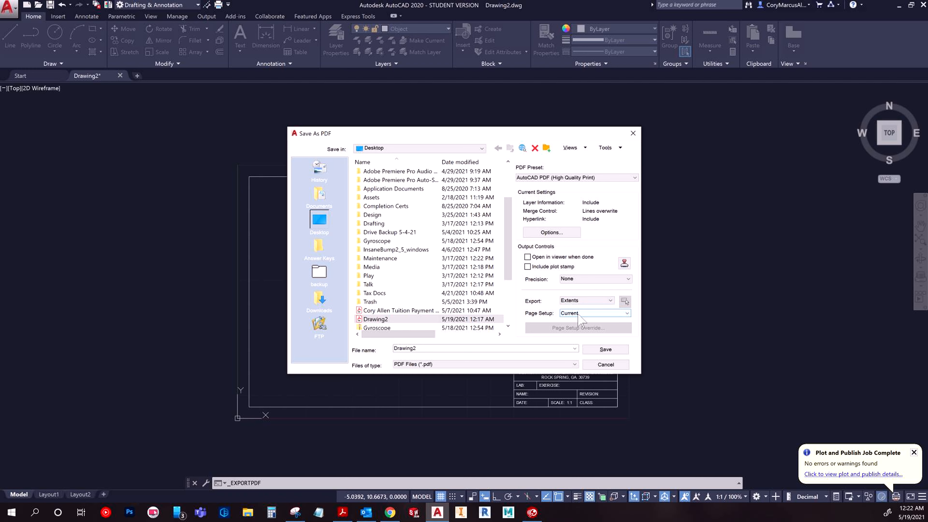
click(634, 313)
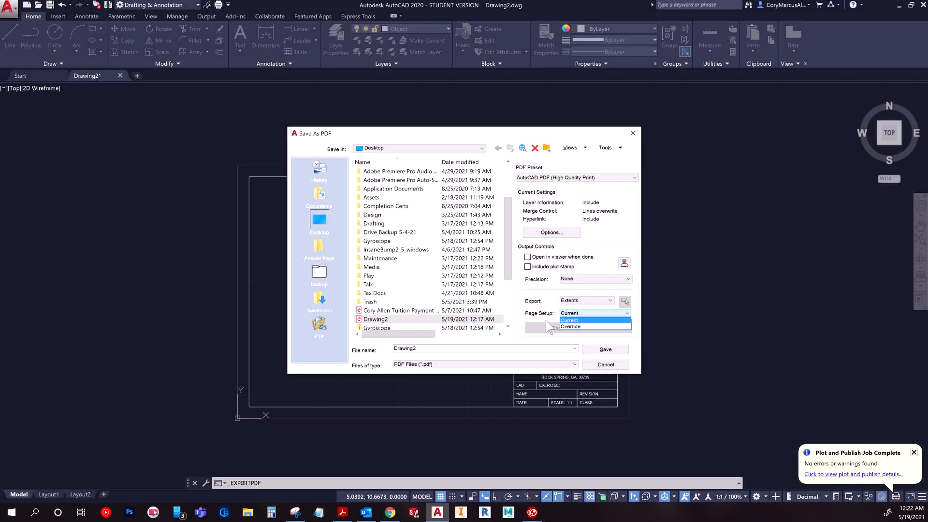
click(569, 319)
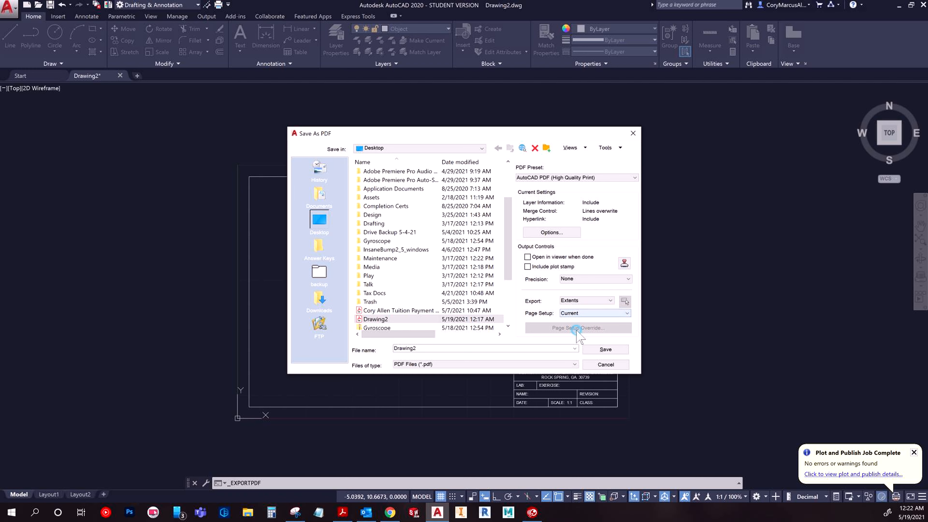
click(592, 312)
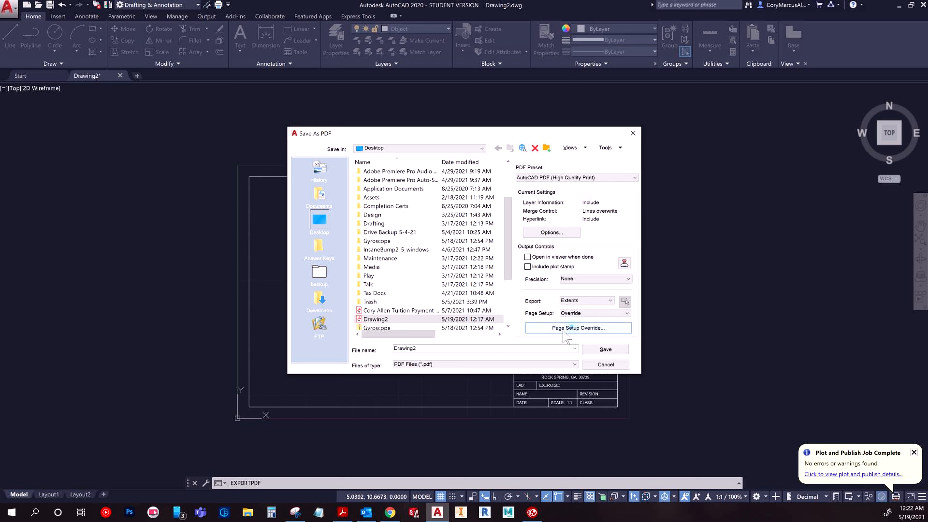
Override the page setup to ANSI B 11 x 17 paper, fit to paper, landscape.
click(577, 328)
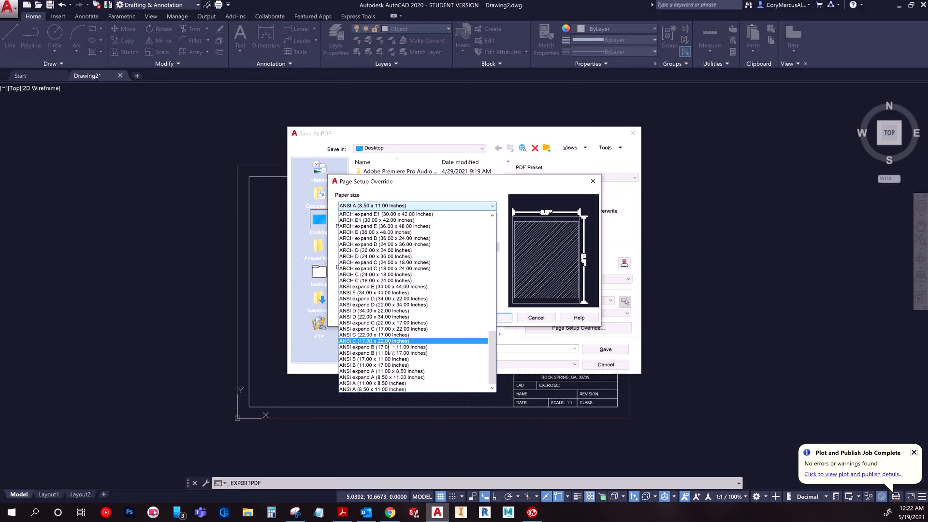
click(383, 359)
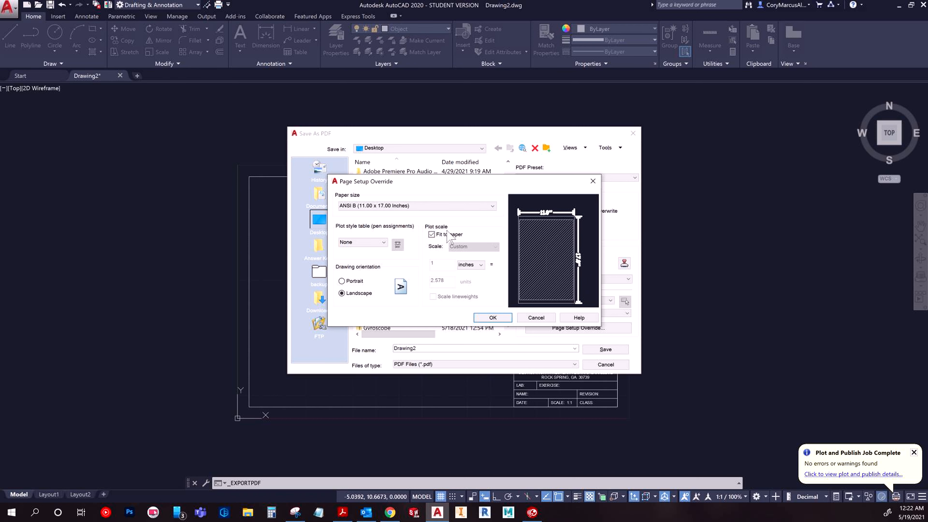
mouse_move(390, 293)
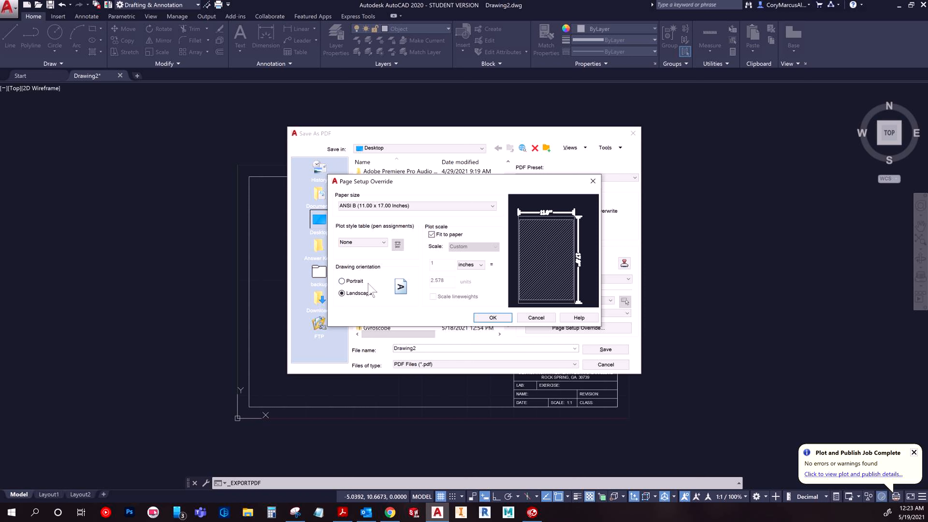
click(492, 317)
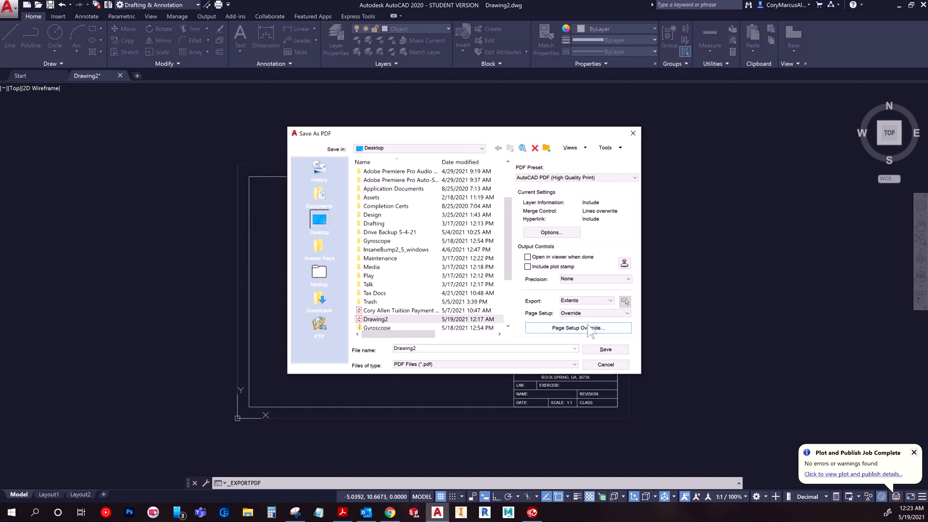
mouse_move(600, 349)
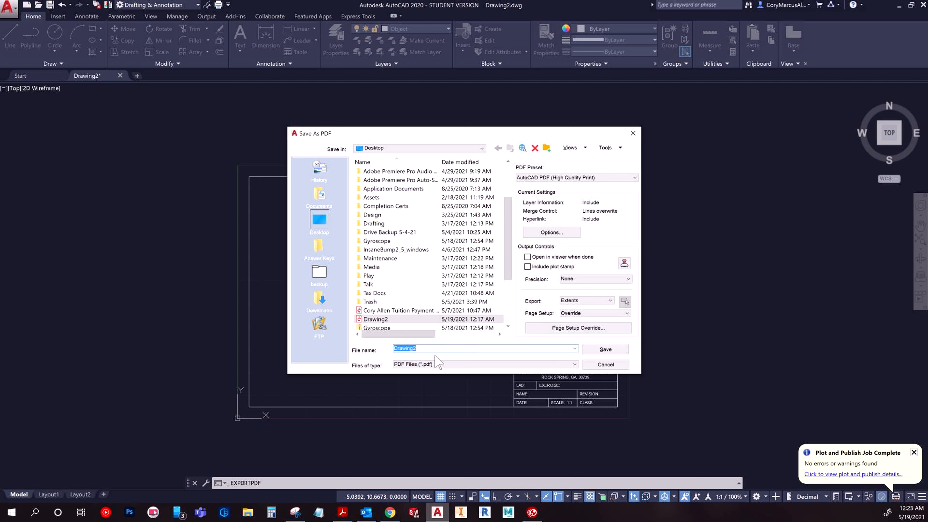
Save the exported PDF as 'Holder Block 2'.
text(Holder Block.pdf)
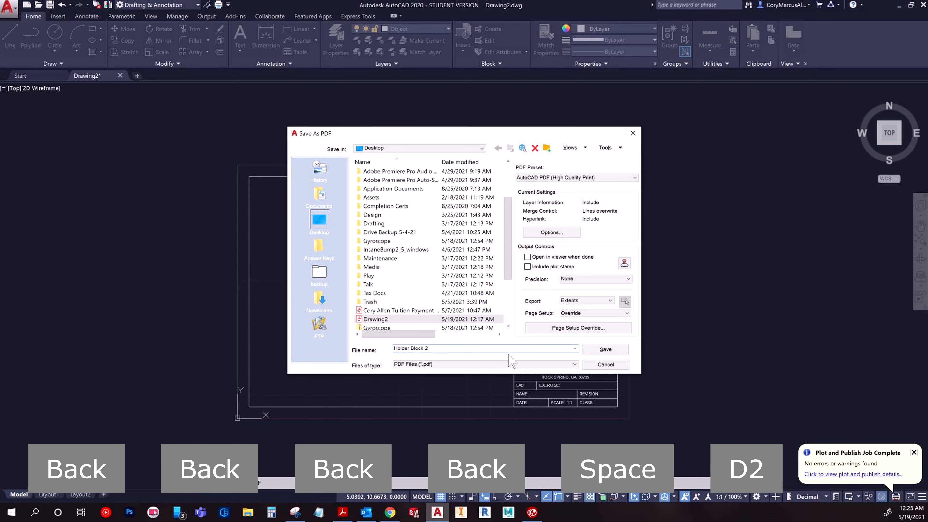
click(604, 349)
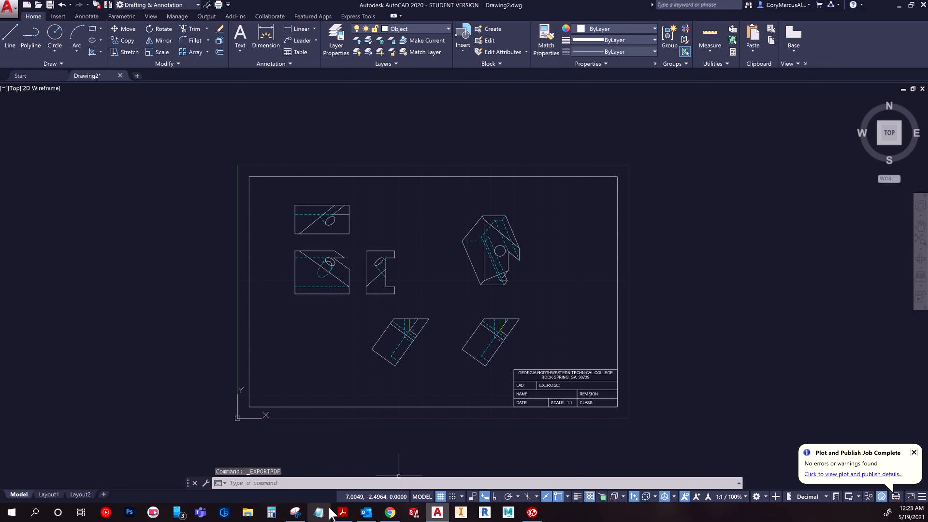
Review the exported Holder Block 2.pdf in Acrobat, then return to AutoCAD.
click(341, 511)
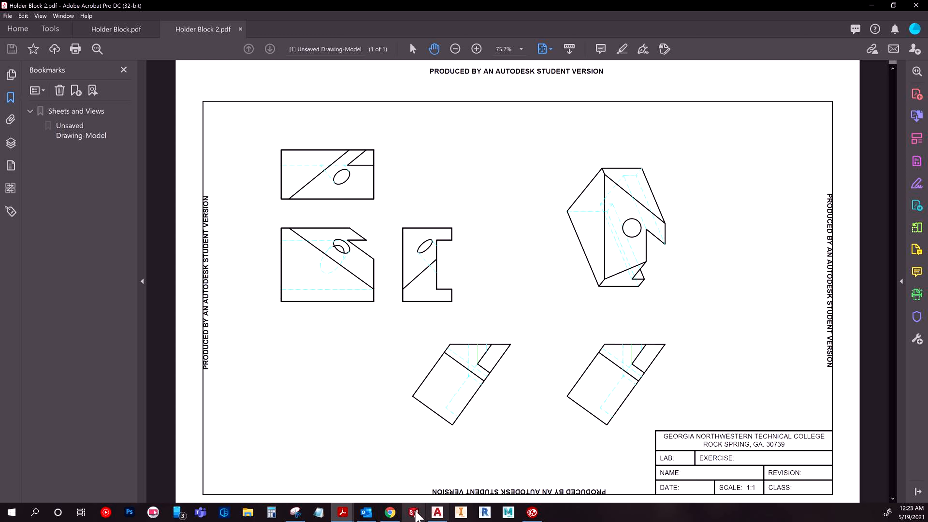
click(414, 512)
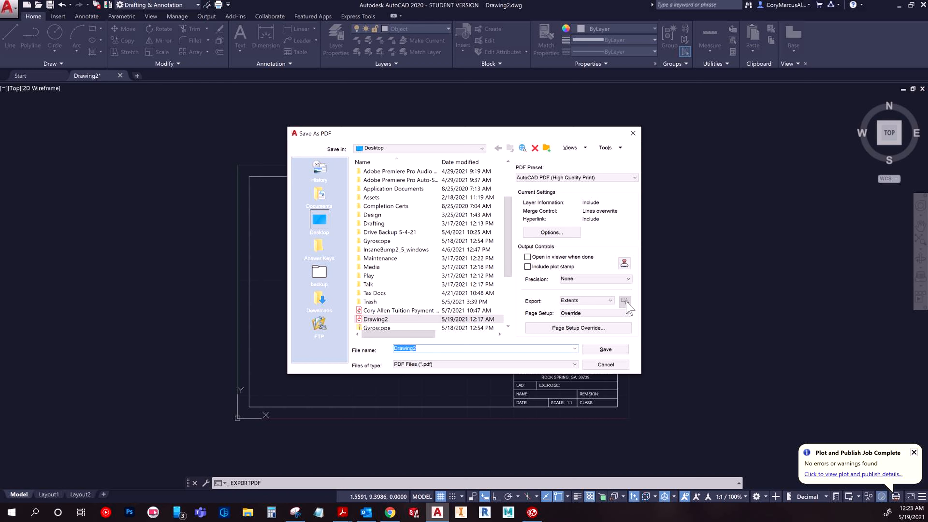
click(624, 301)
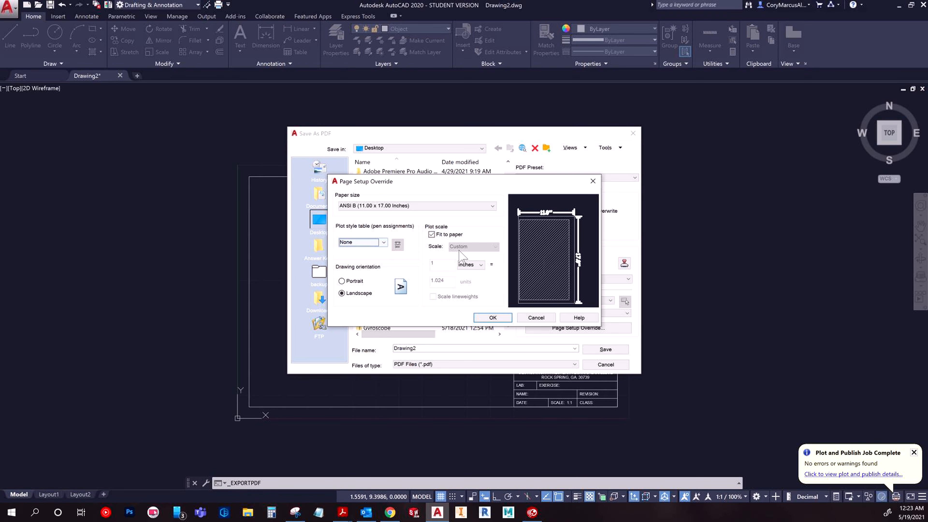
mouse_move(521, 388)
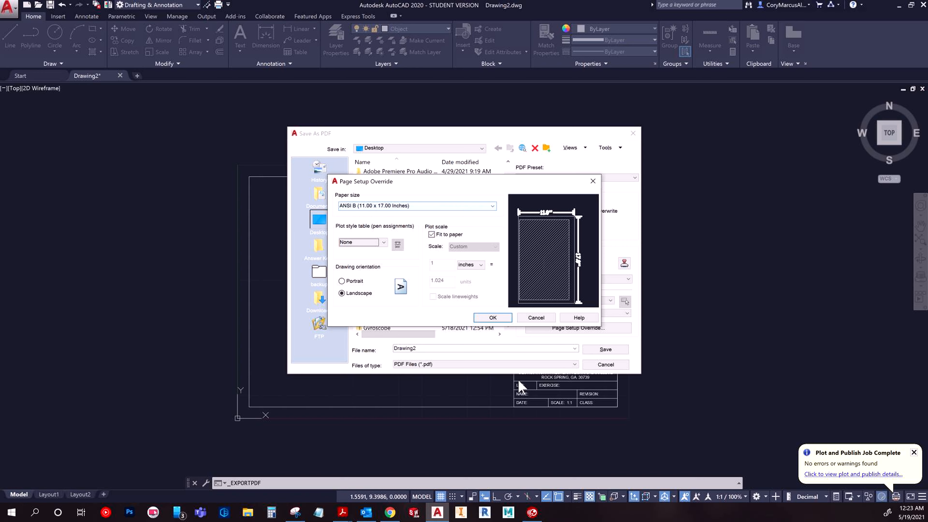
click(492, 317)
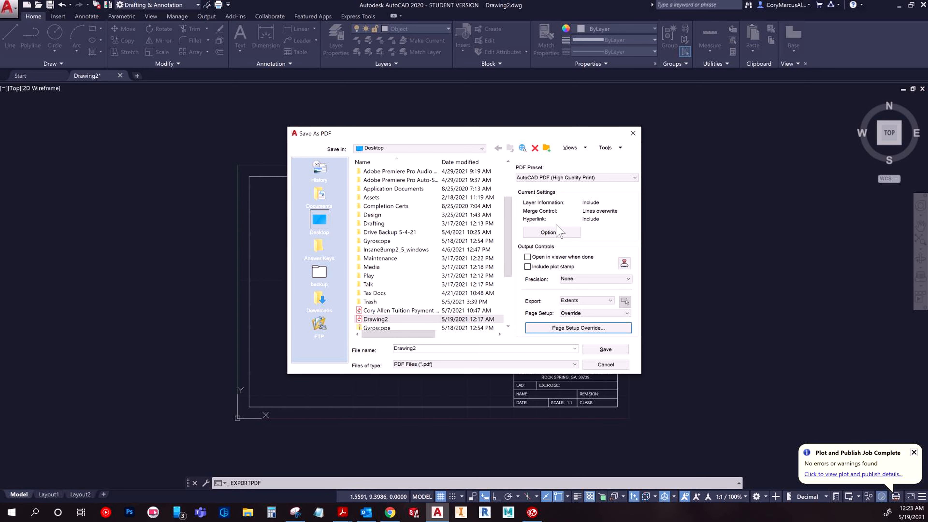
click(548, 232)
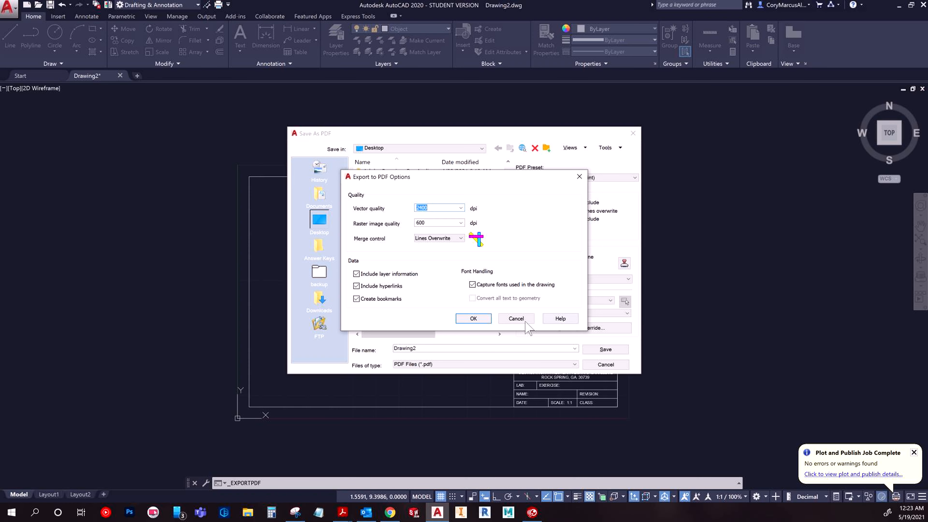
click(472, 319)
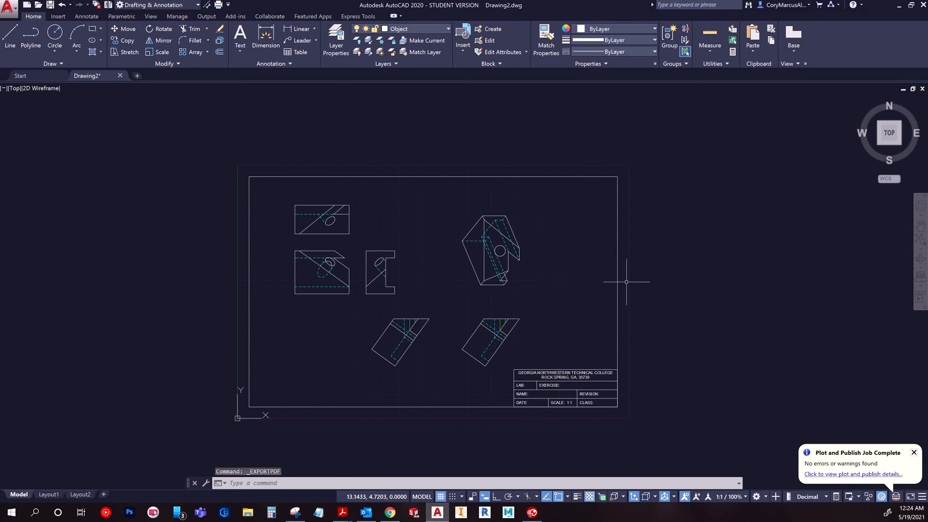
mouse_move(341, 511)
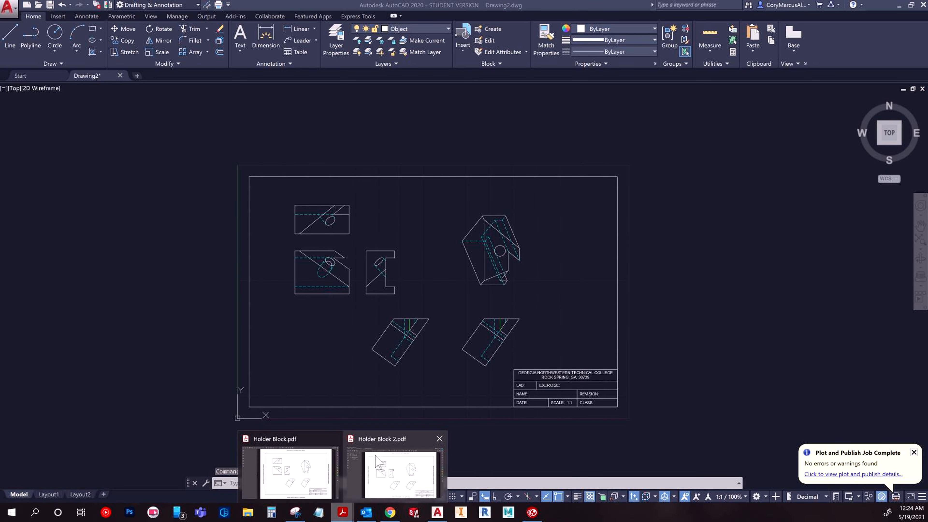
click(399, 474)
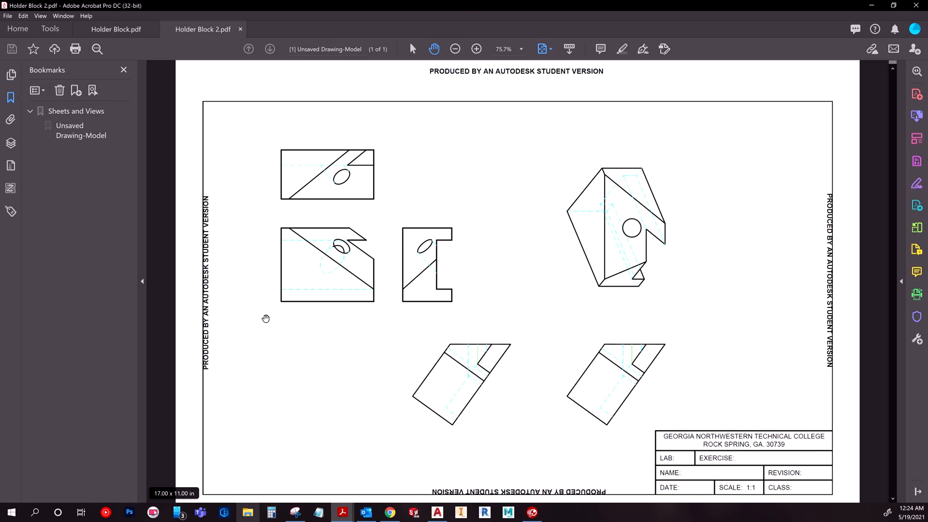
click(116, 29)
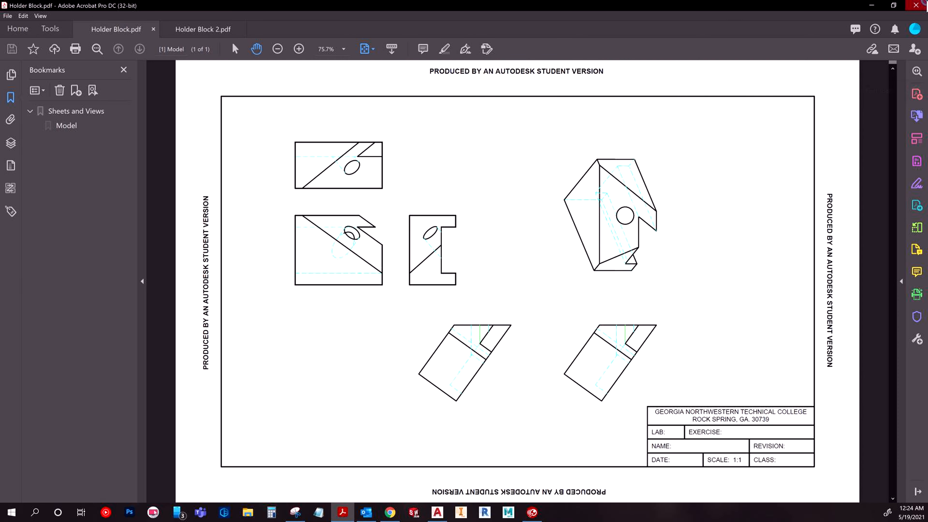
click(413, 512)
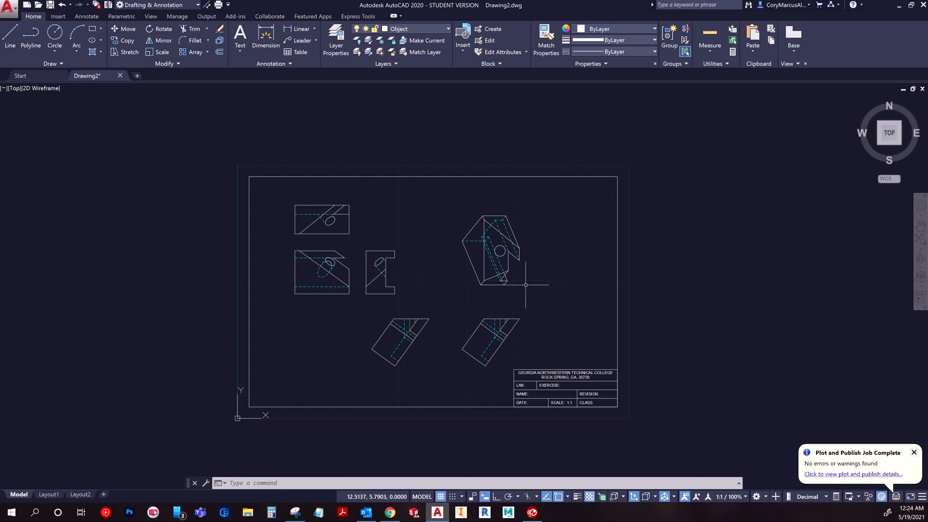